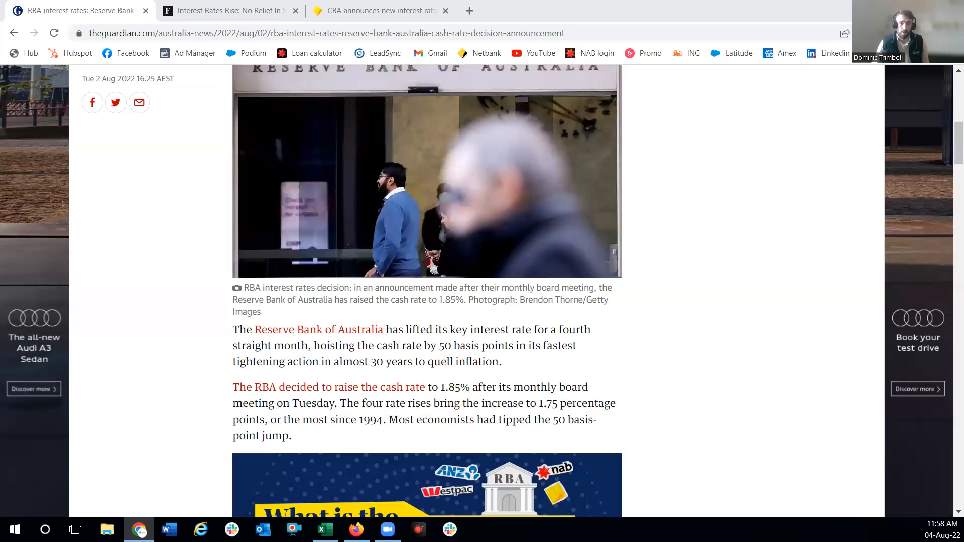
mouse_move(449, 382)
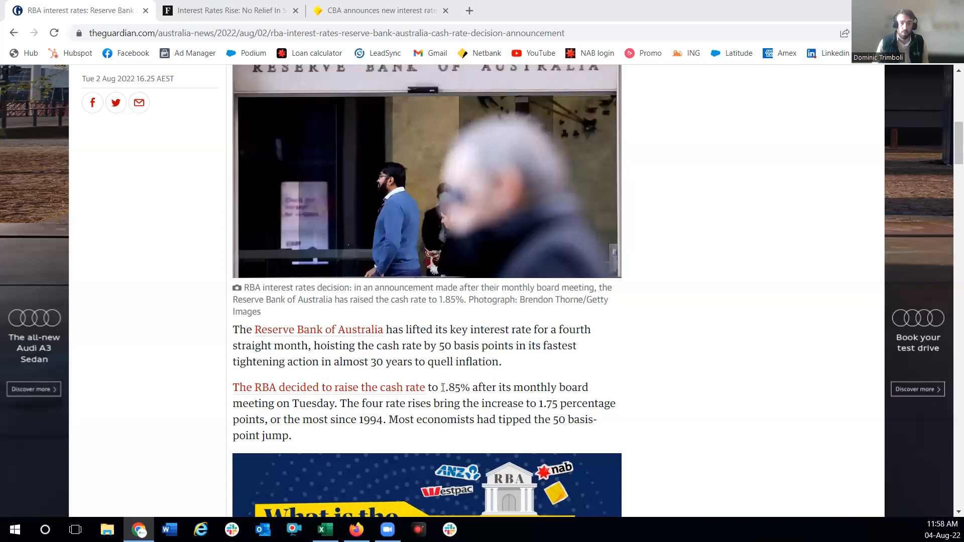
Mark the 1.85% cash rate figure, then scroll the Forbes rate-forecast article to its Inflation section
double_click(452, 387)
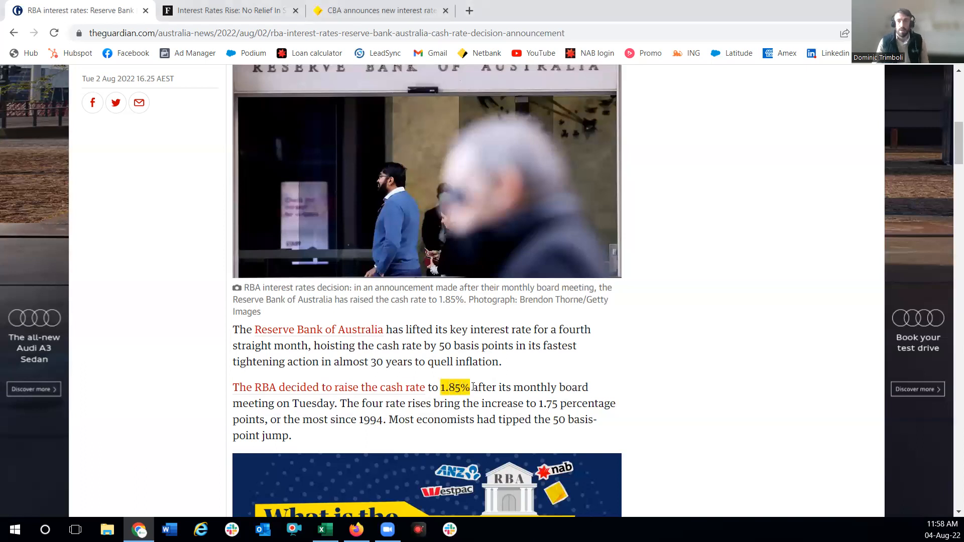
mouse_move(475, 386)
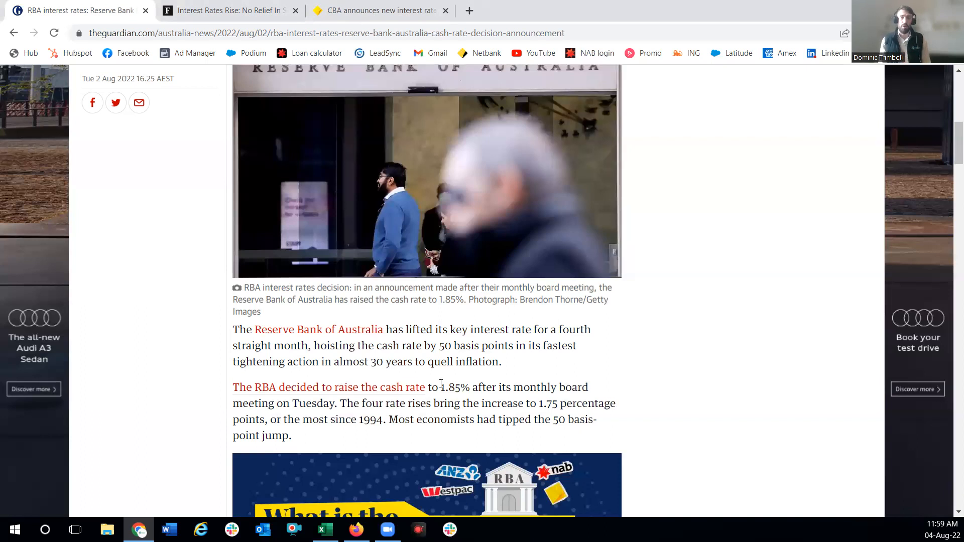
click(228, 10)
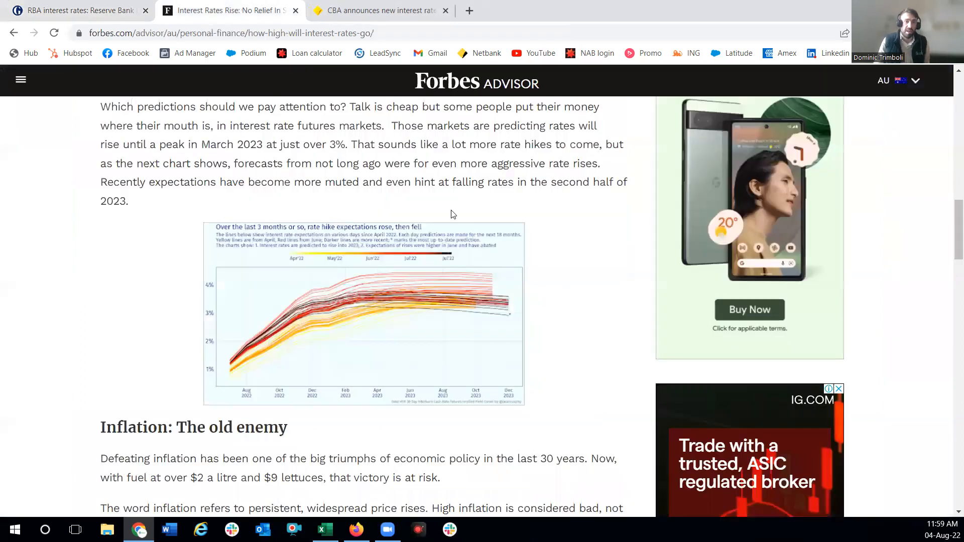
mouse_move(78, 314)
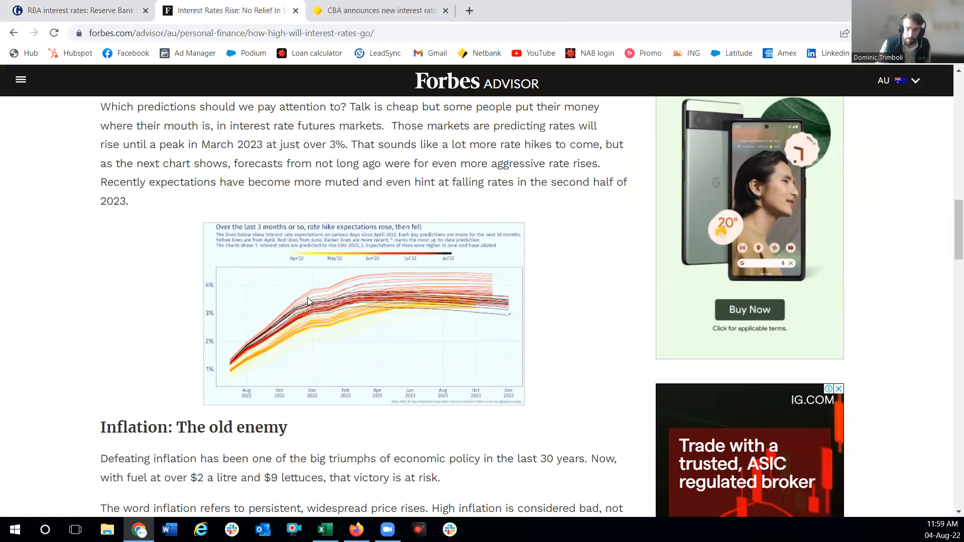
mouse_move(308, 306)
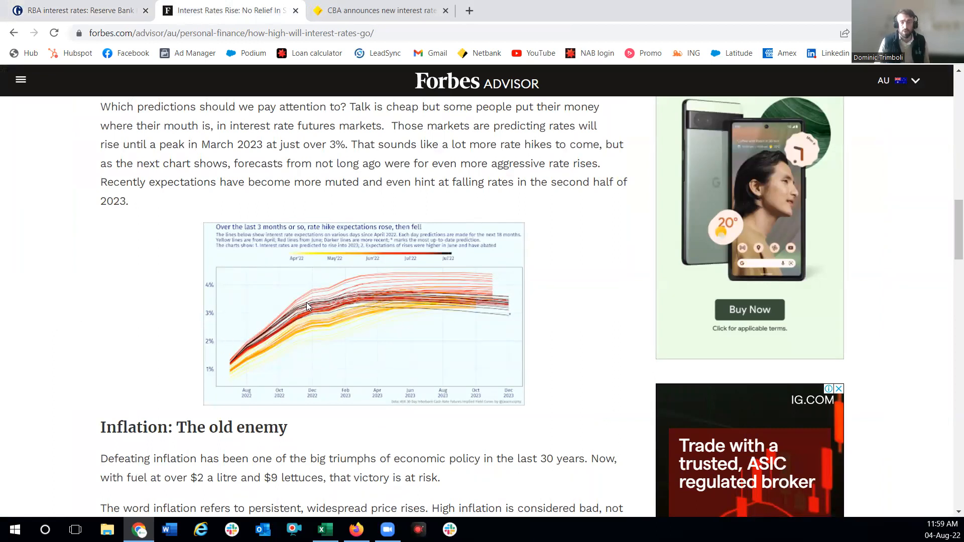
mouse_move(281, 316)
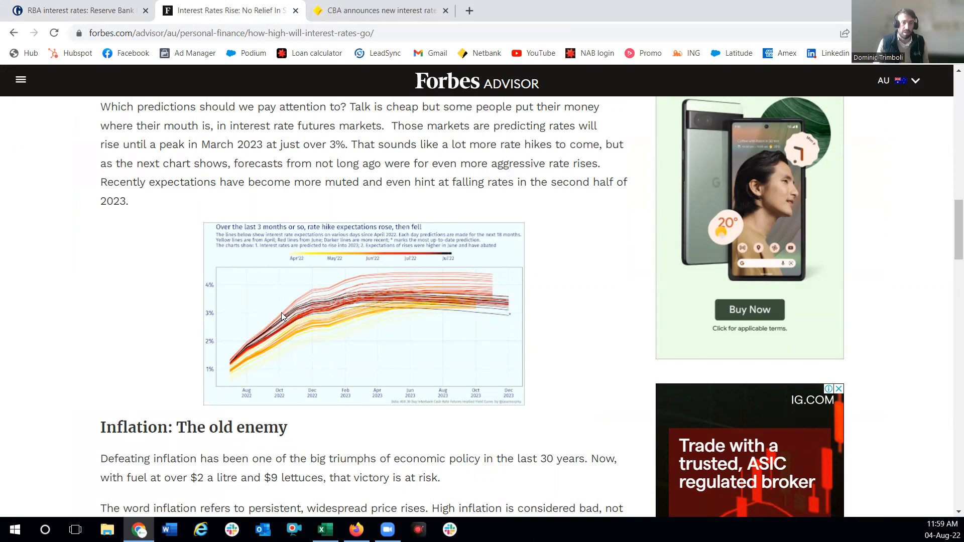
mouse_move(305, 302)
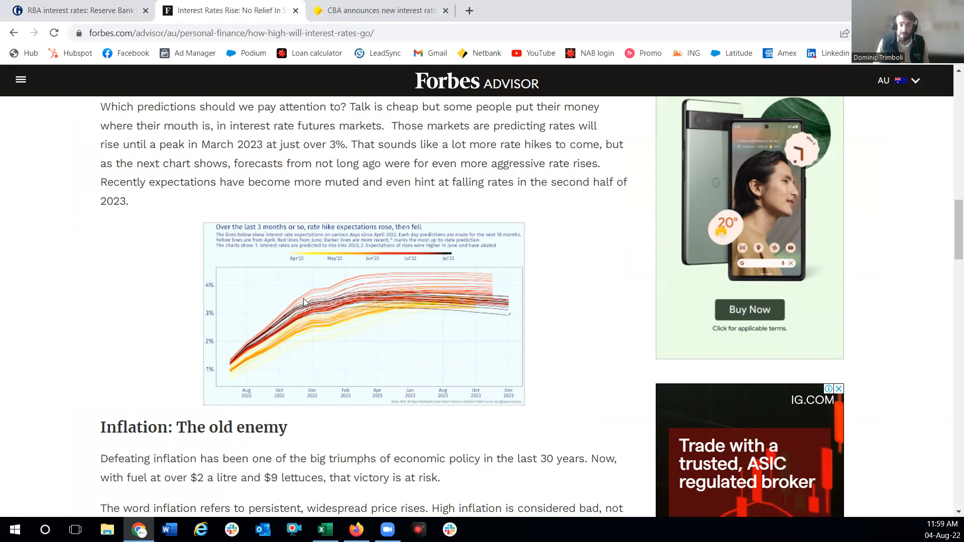
mouse_move(382, 299)
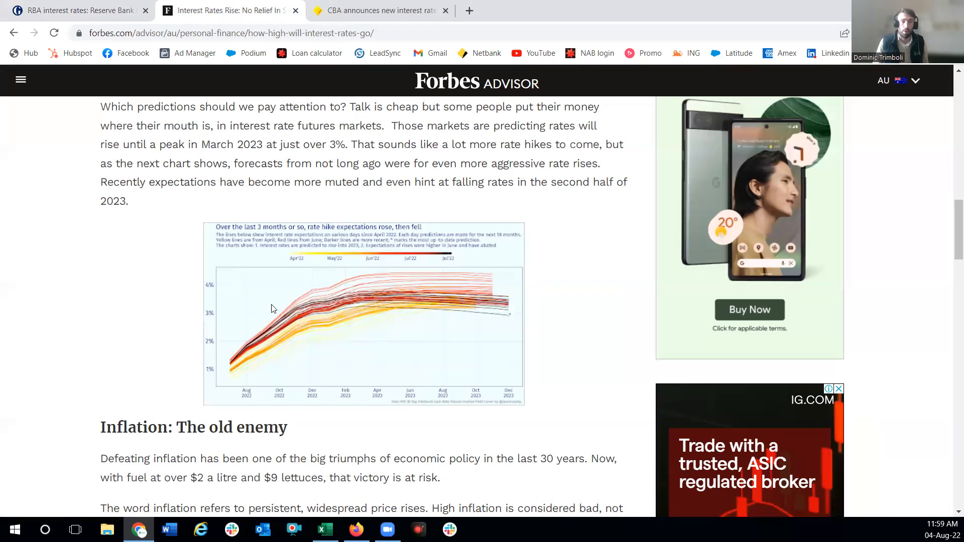
mouse_move(313, 301)
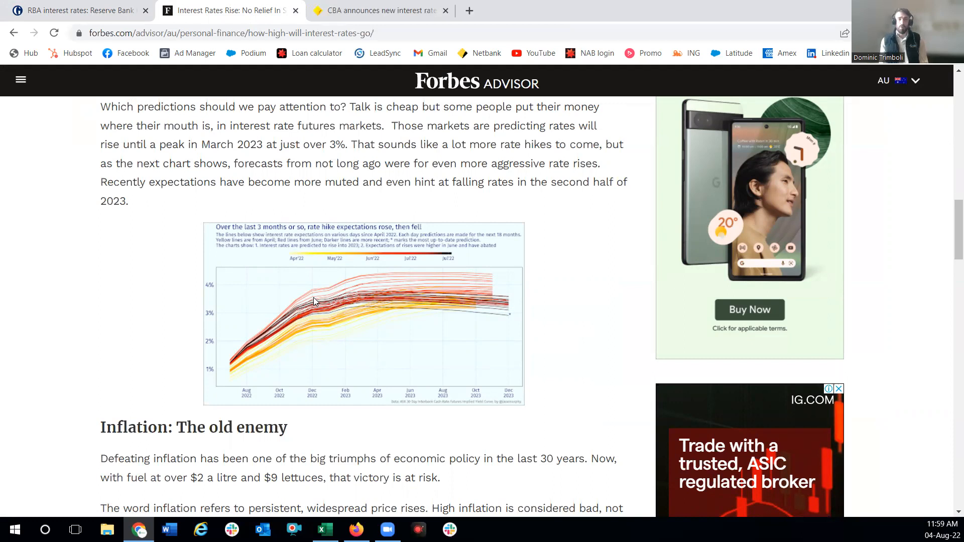
mouse_move(55, 337)
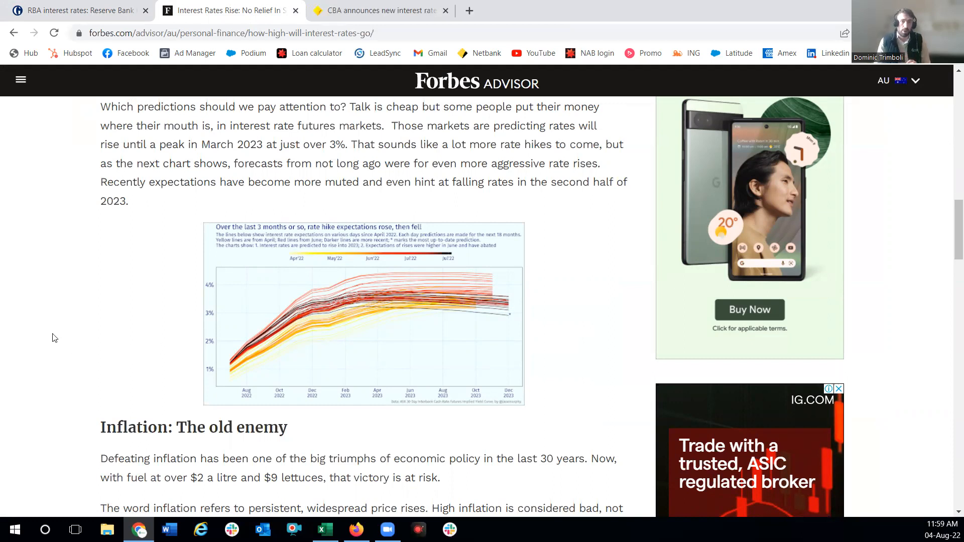
scroll(down, 3)
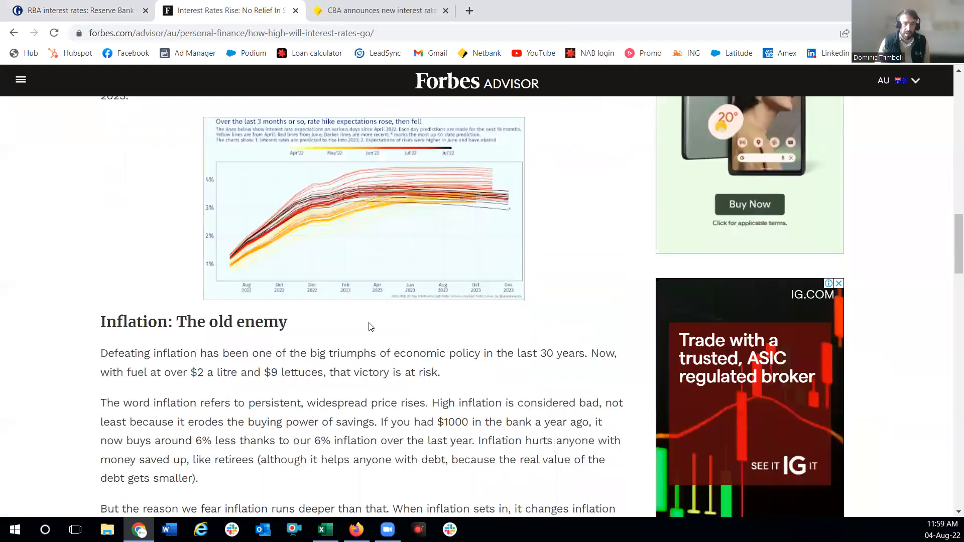
scroll(down, 3)
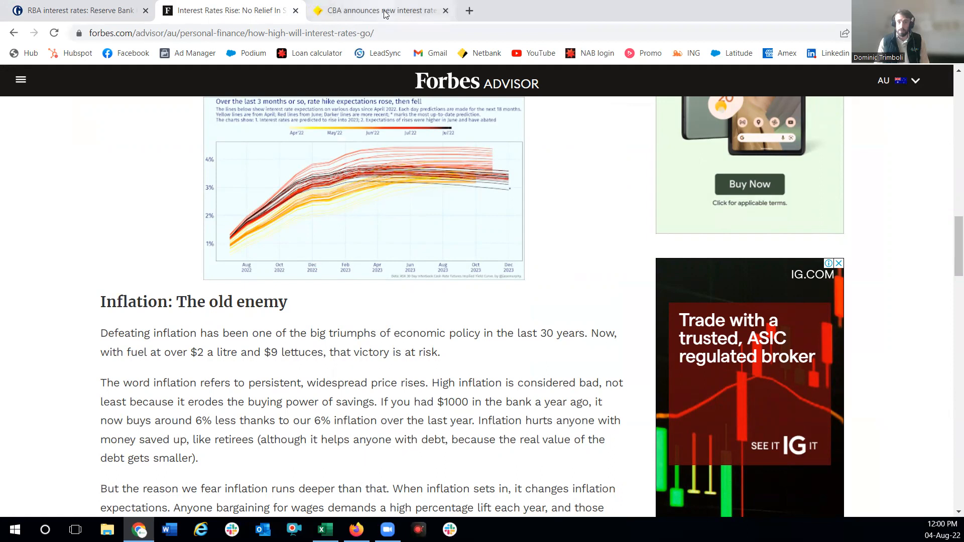
mouse_move(382, 10)
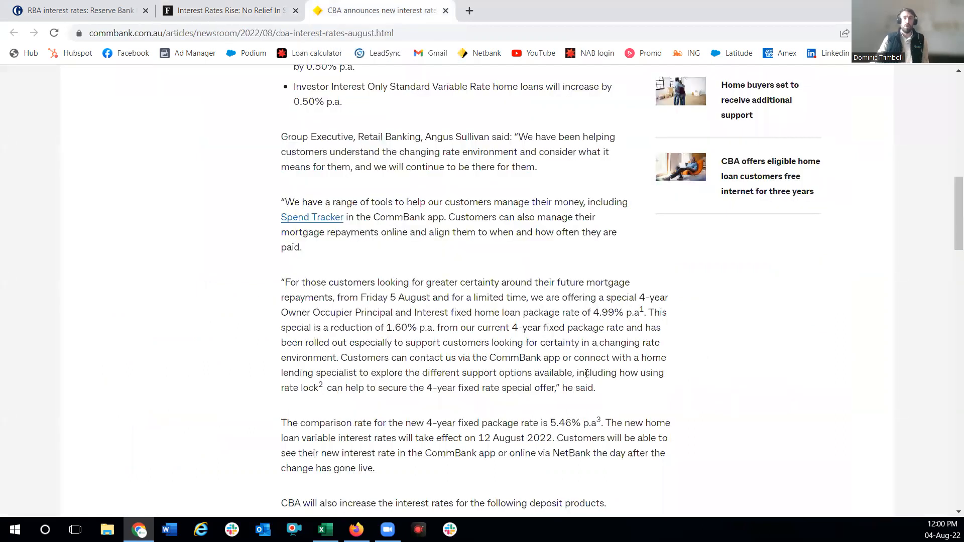
Highlight the 4.99% four-year fixed rate and the 1.60% reduction figure, then clear the emphasis
scroll(up, 3)
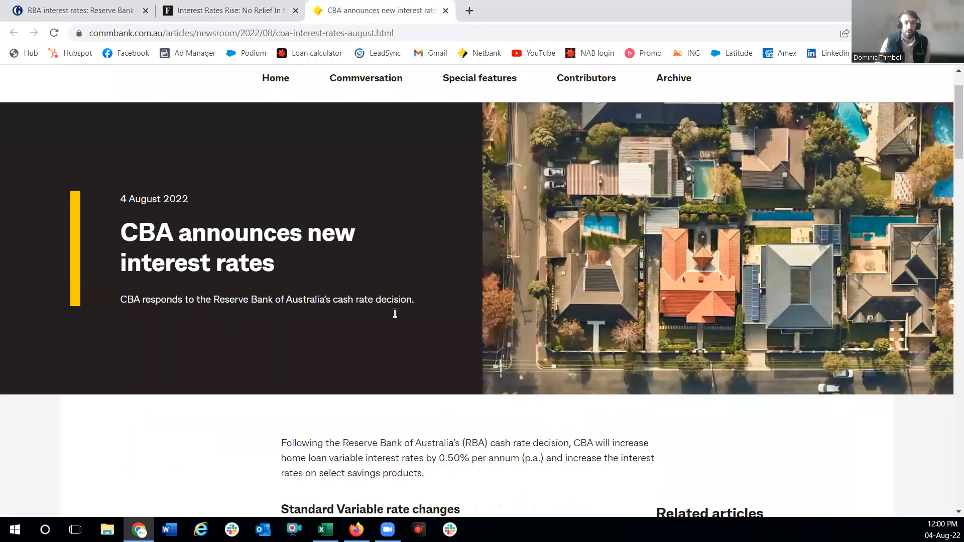
scroll(down, 3)
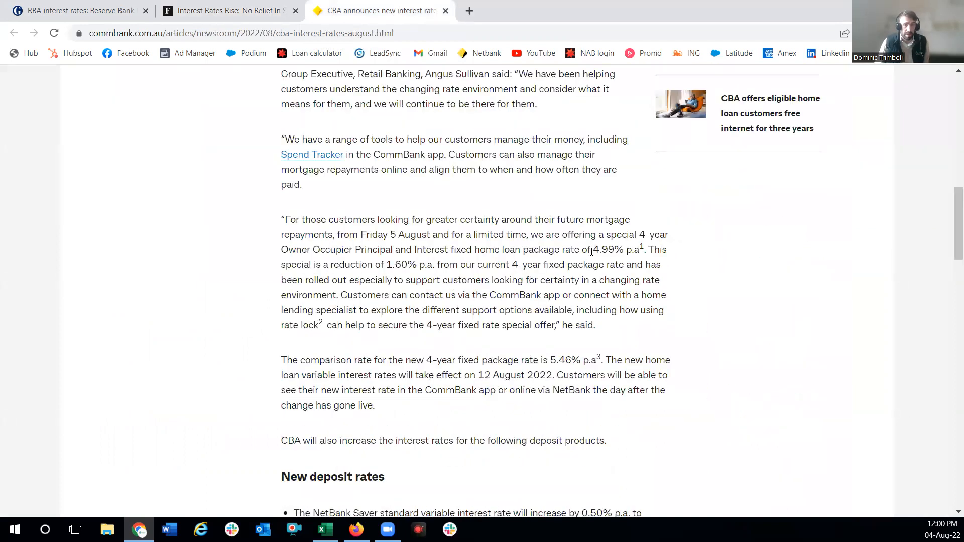
double_click(615, 250)
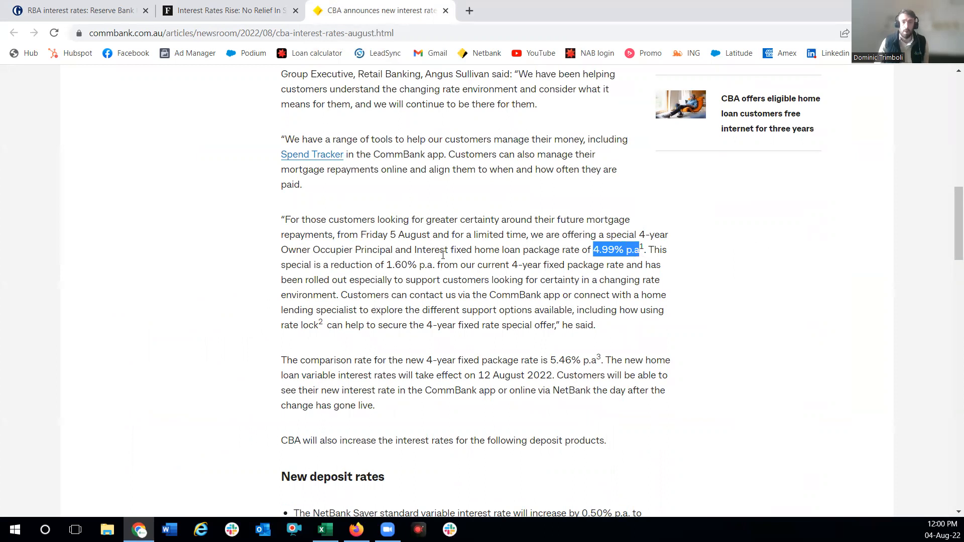
double_click(401, 265)
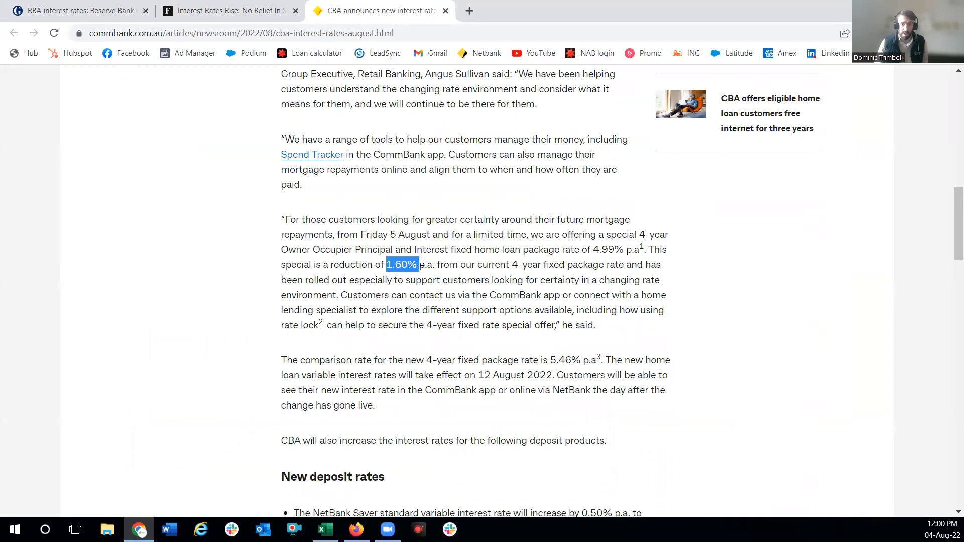
mouse_move(582, 243)
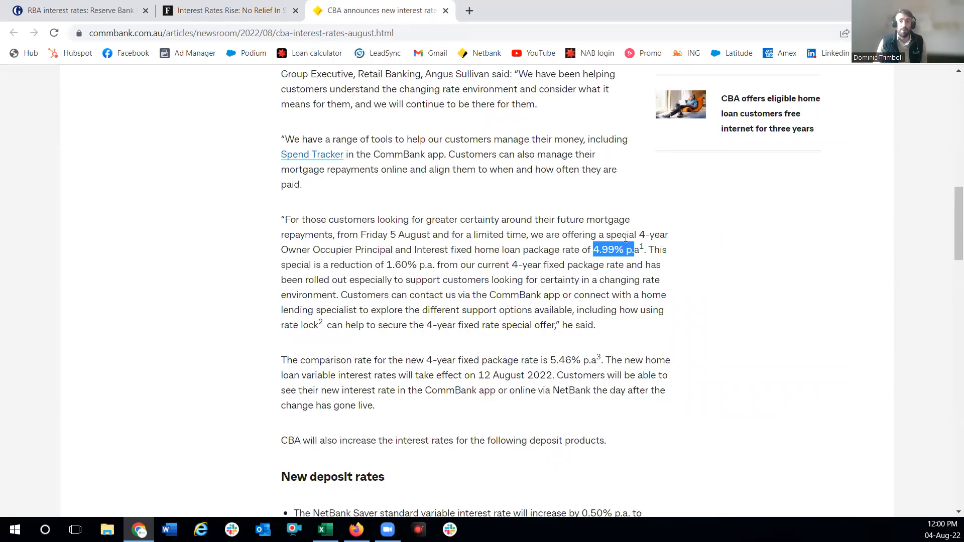
mouse_move(603, 261)
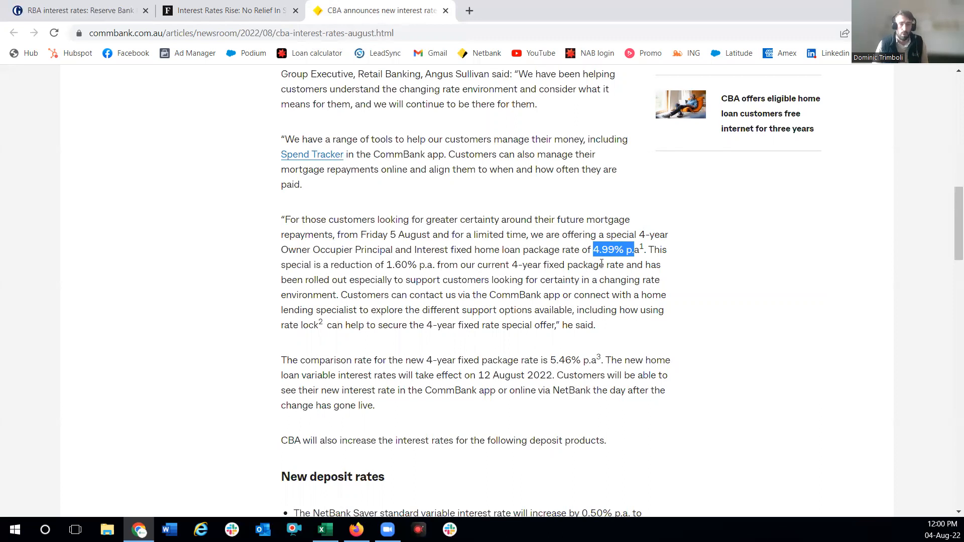
click(594, 258)
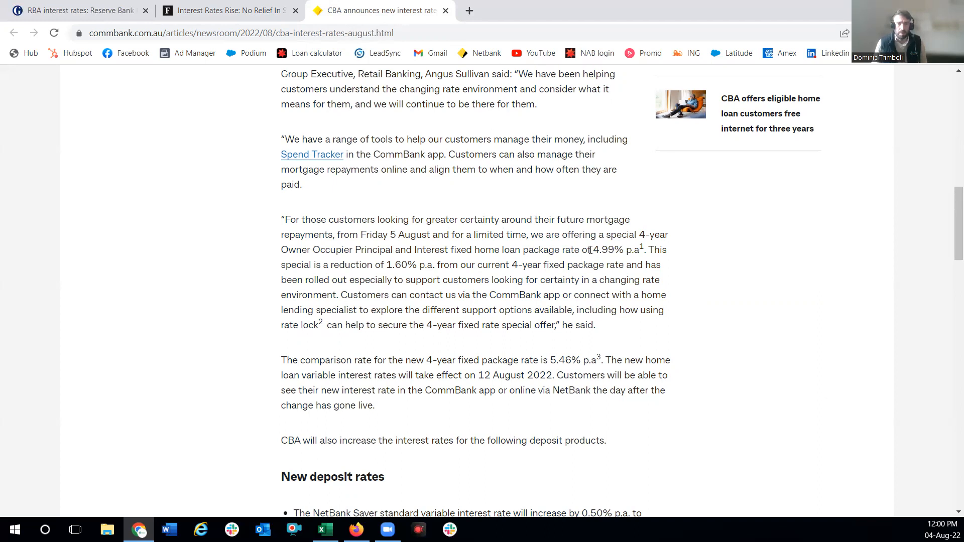
mouse_move(597, 118)
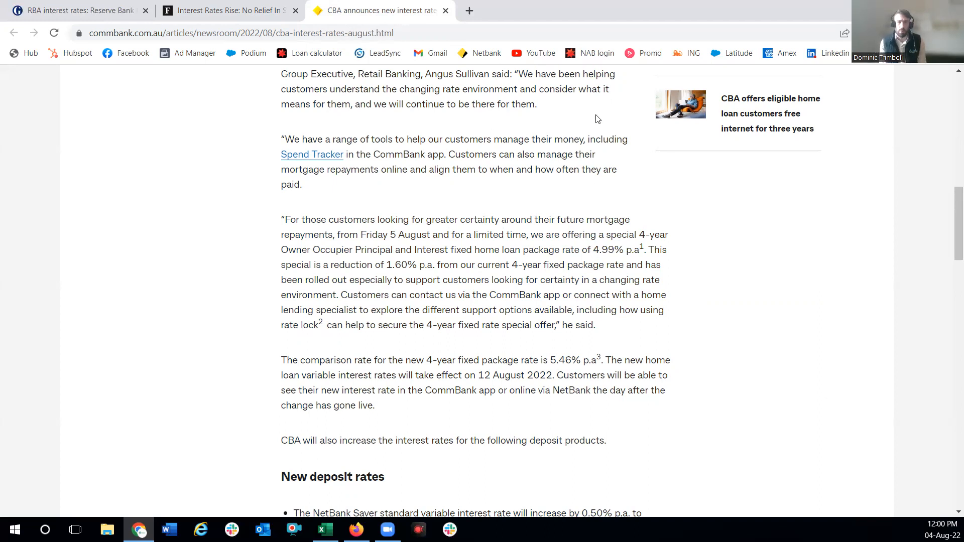
mouse_move(578, 252)
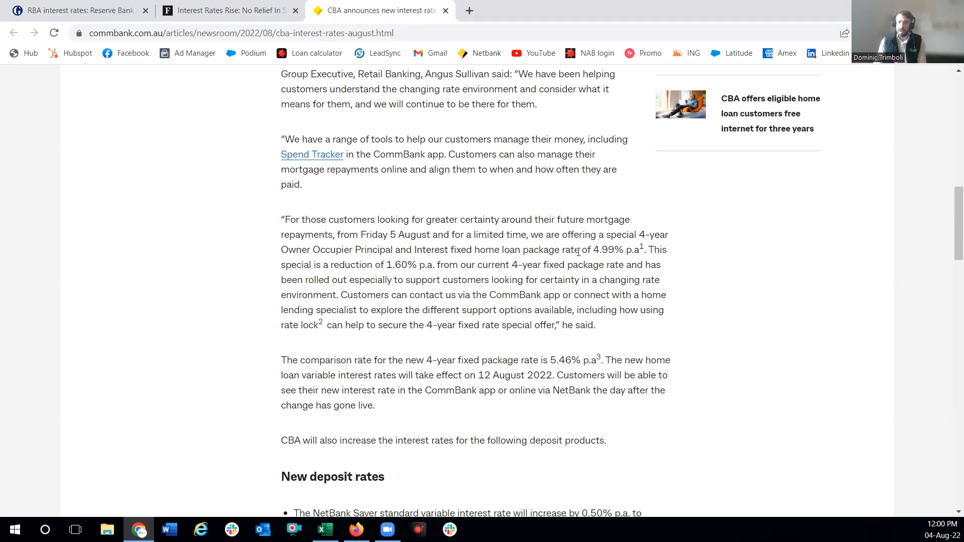
mouse_move(601, 249)
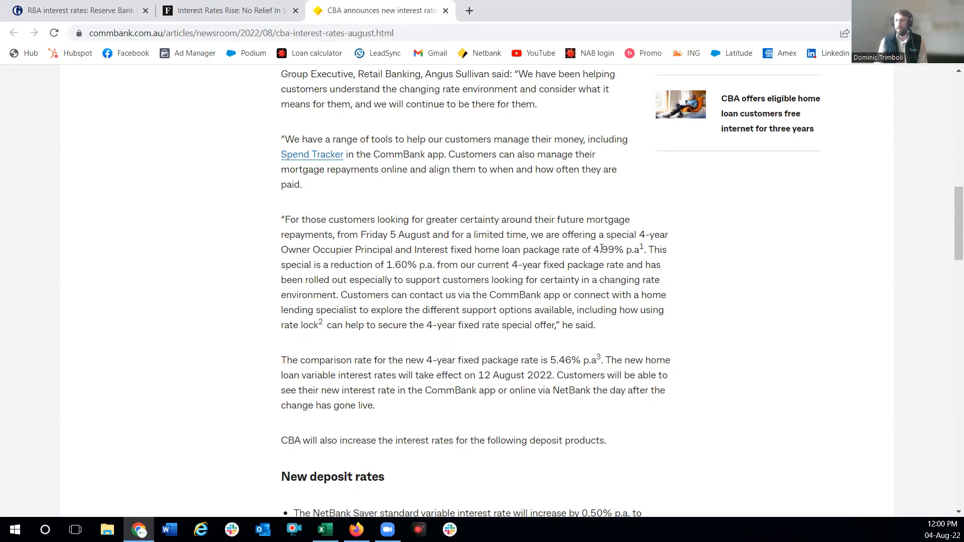
scroll(down, 3)
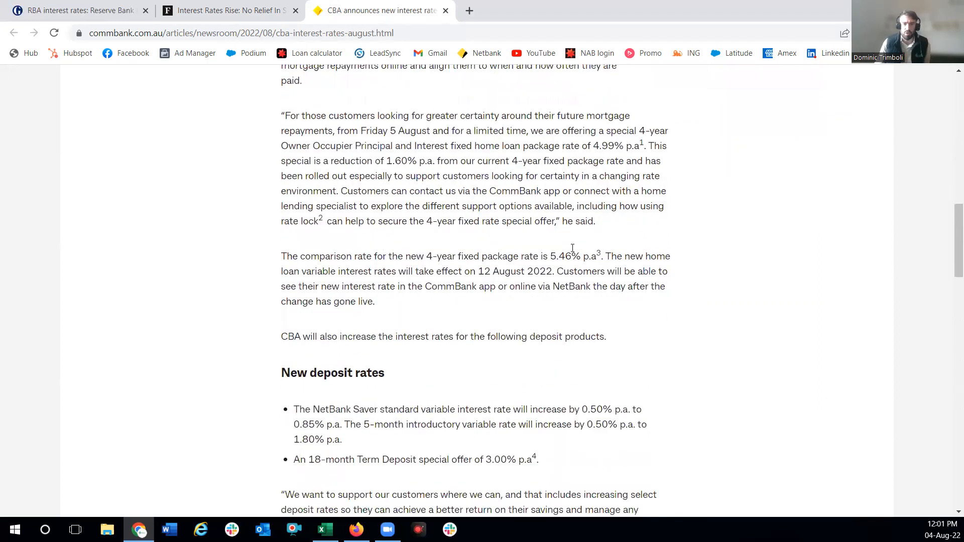
scroll(up, 3)
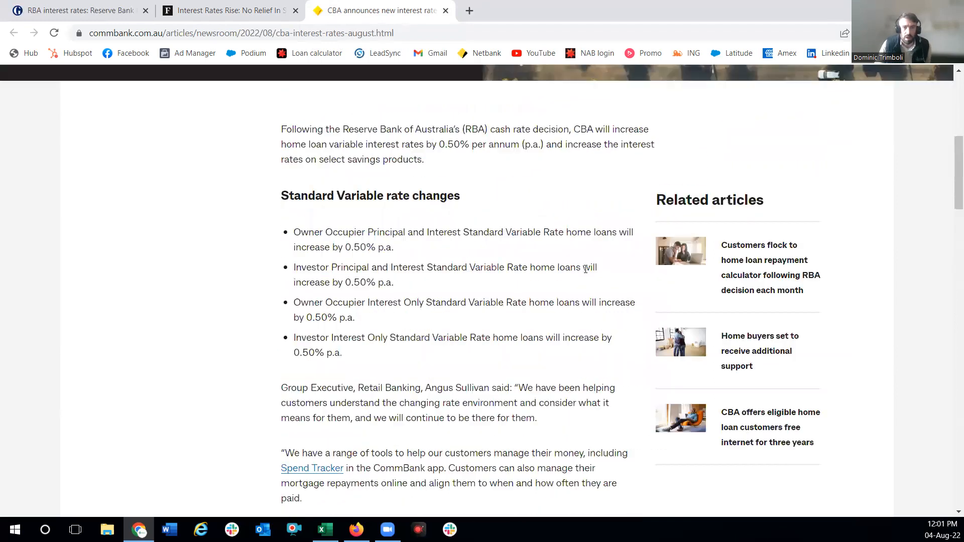
scroll(down, 3)
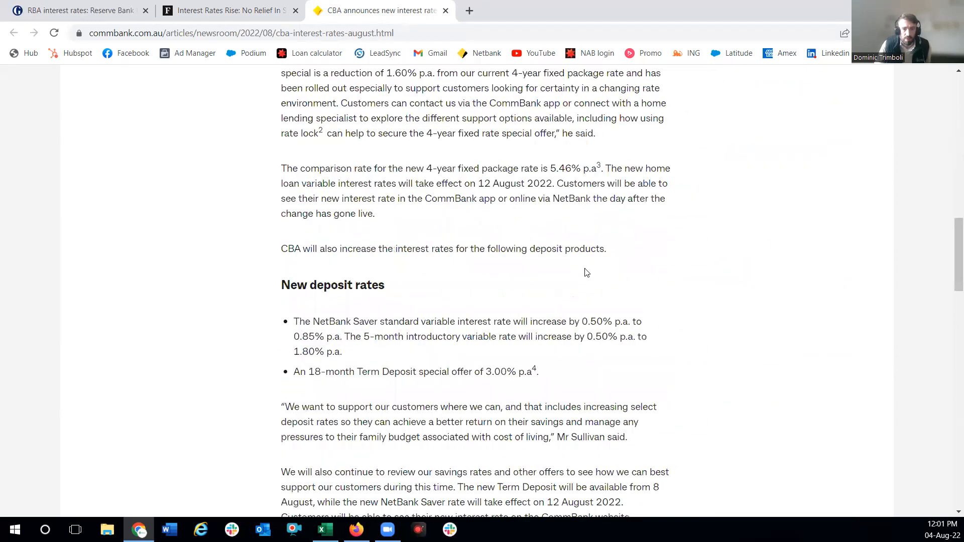
scroll(down, 3)
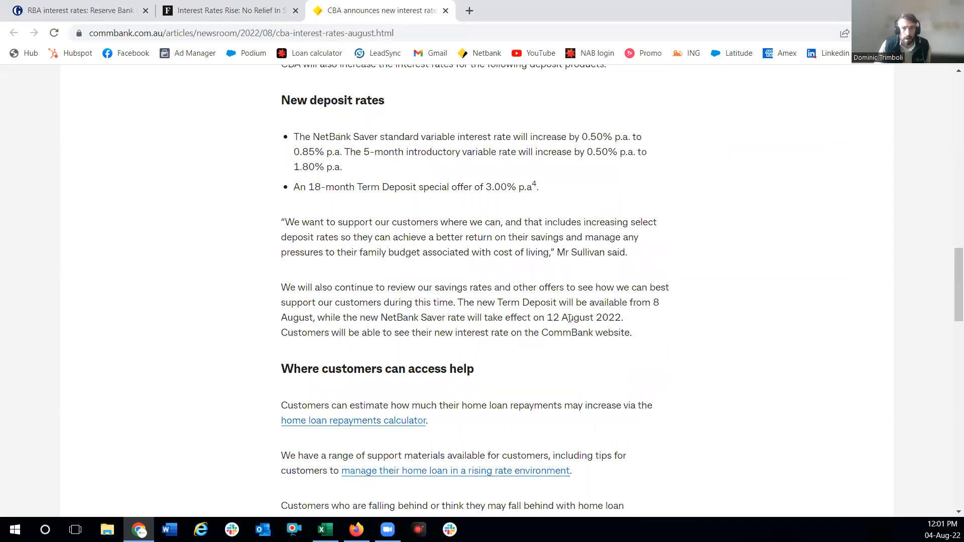
scroll(down, 3)
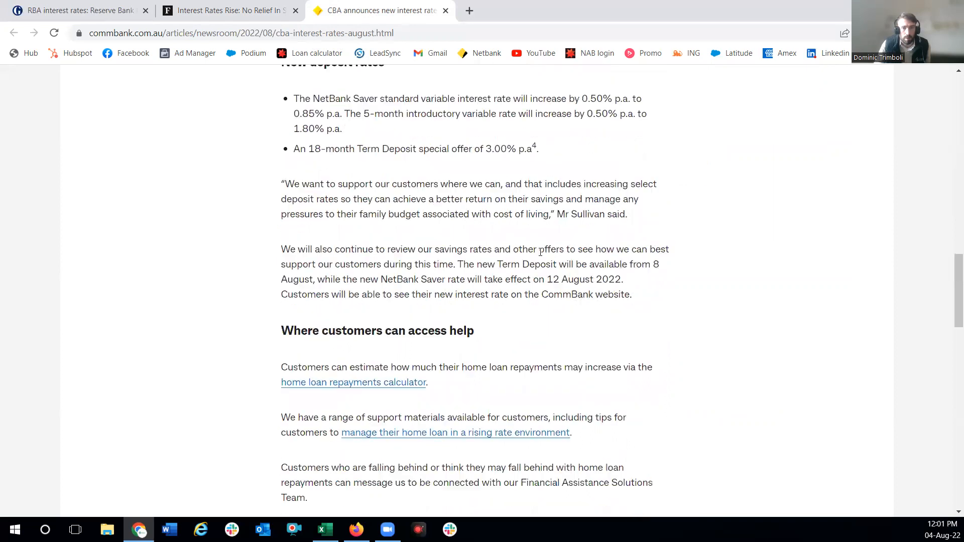
scroll(down, 3)
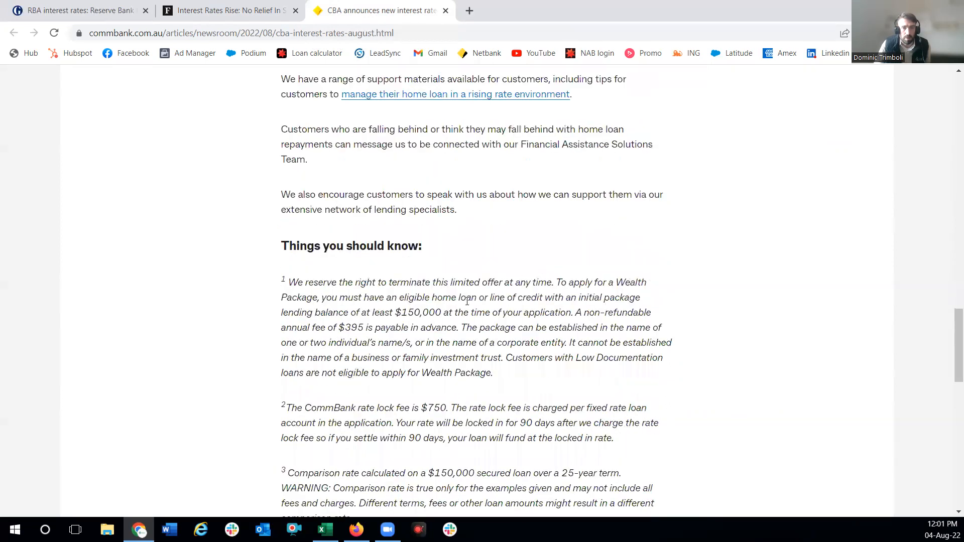
scroll(down, 3)
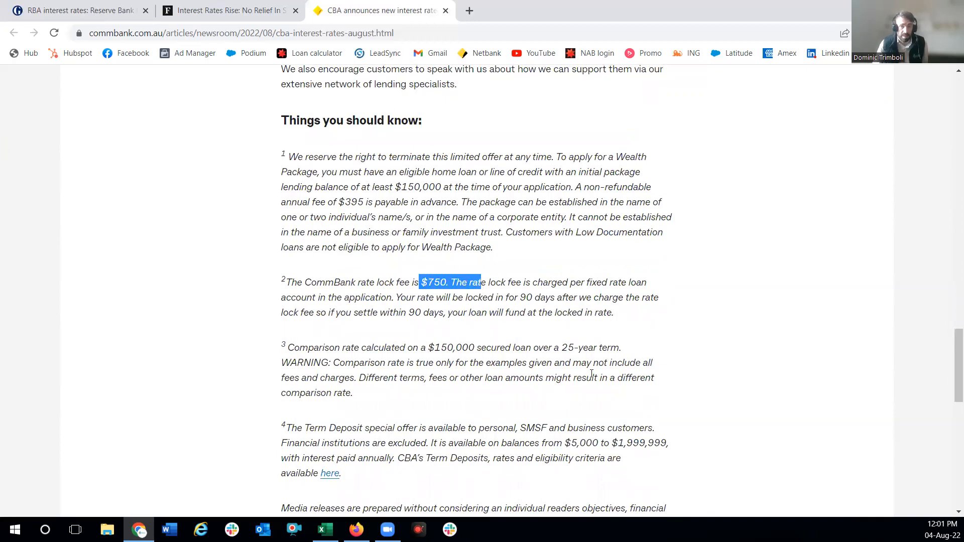
scroll(down, 3)
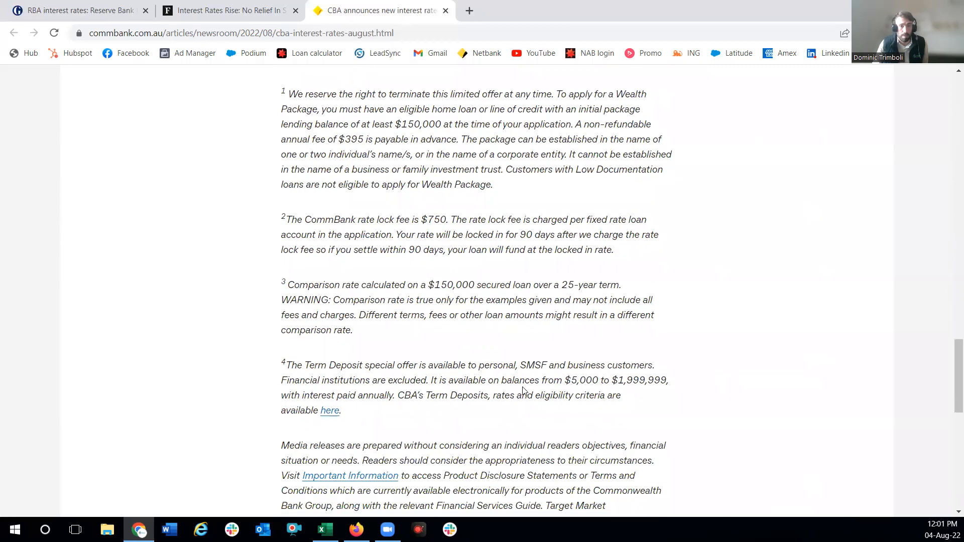
scroll(up, 3)
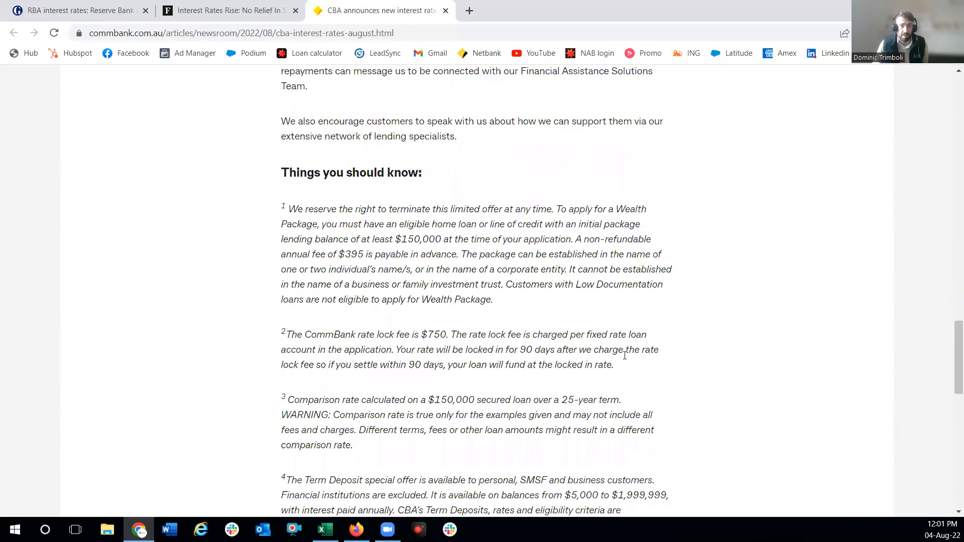
scroll(up, 3)
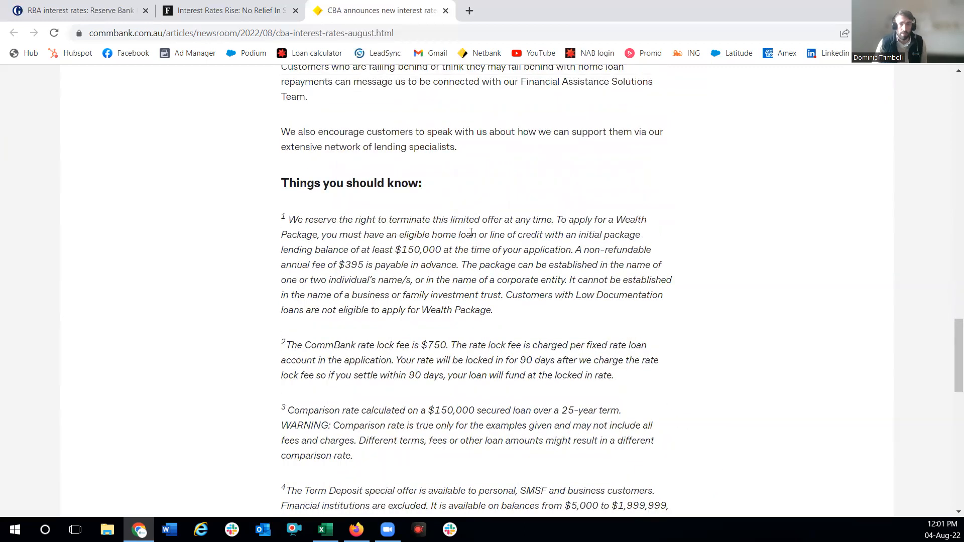
scroll(up, 3)
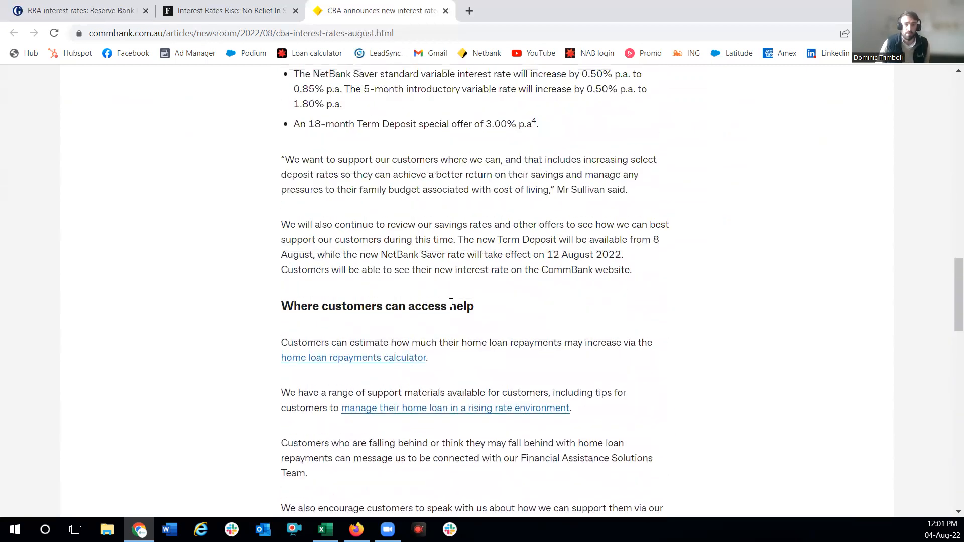
mouse_move(448, 305)
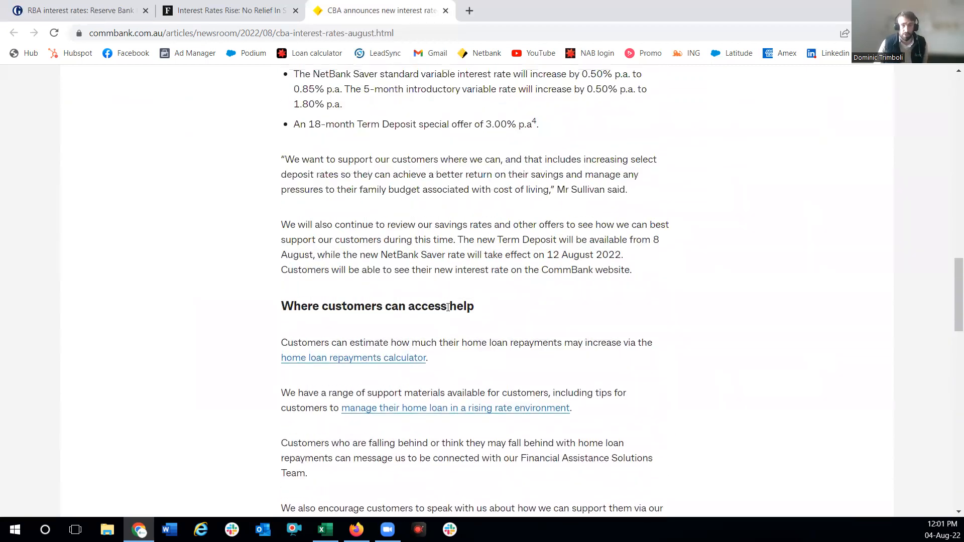
scroll(up, 3)
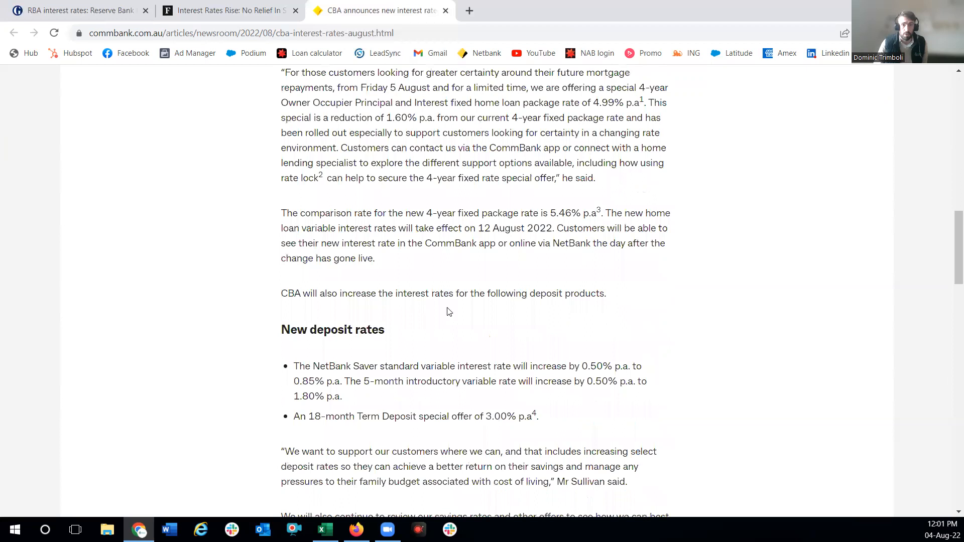
scroll(up, 3)
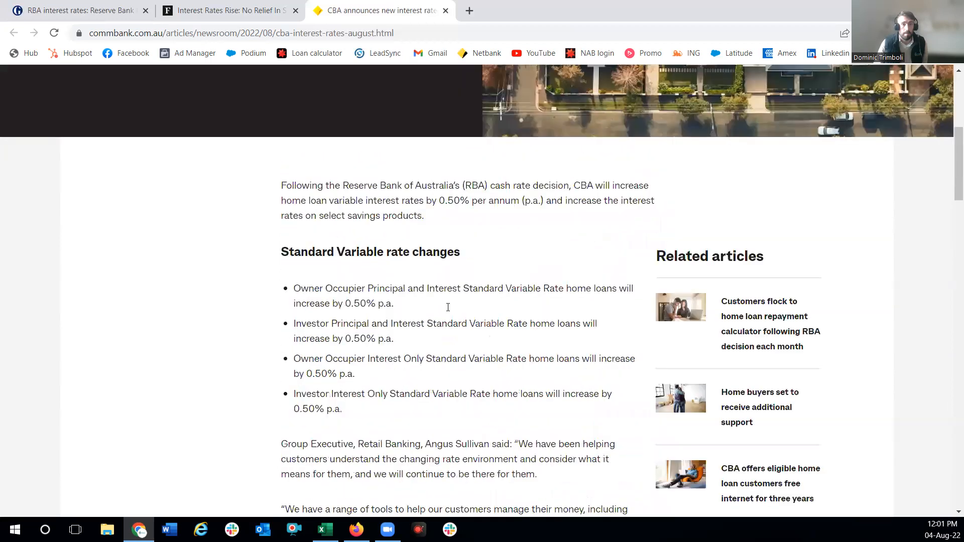
Scroll the CommBank article down to the limited-time 4.99% four-year fixed offer paragraph
scroll(up, 3)
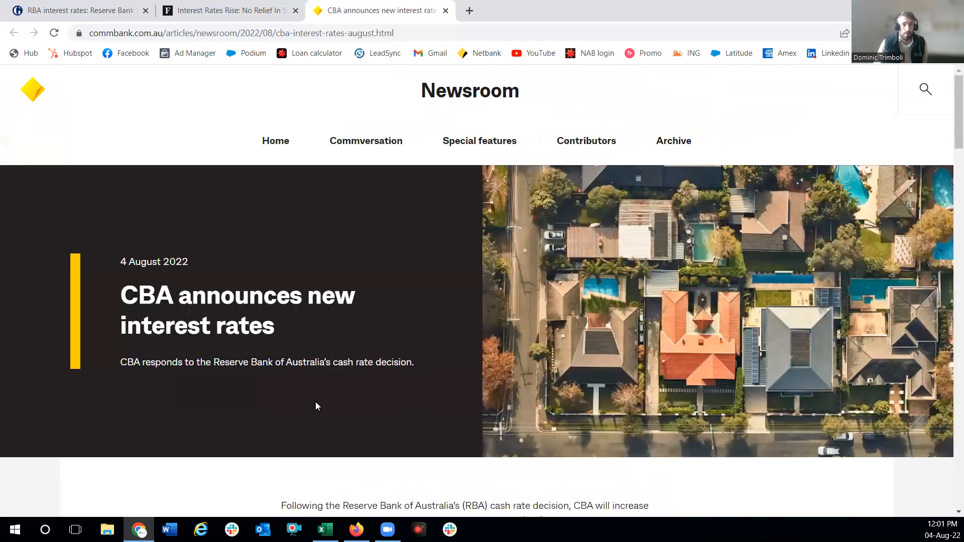
scroll(down, 3)
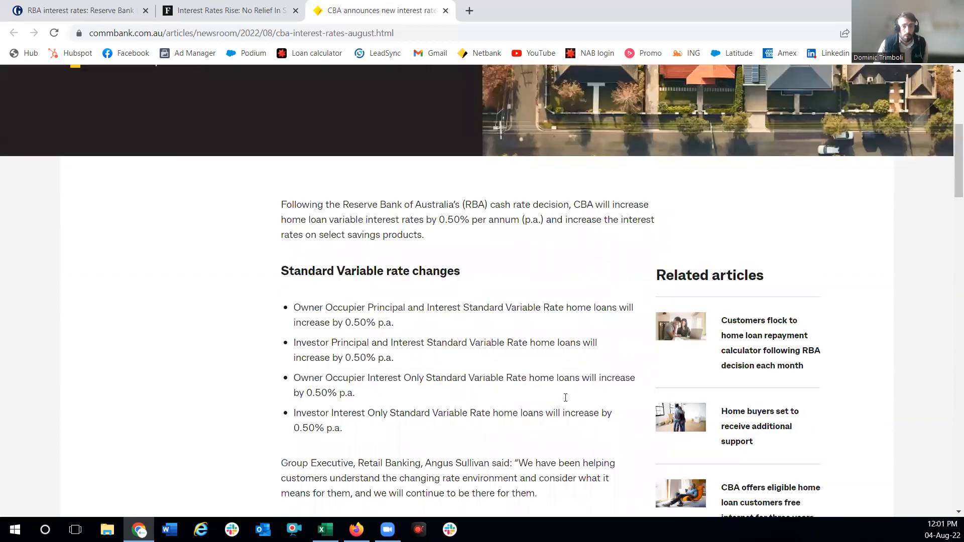
scroll(down, 3)
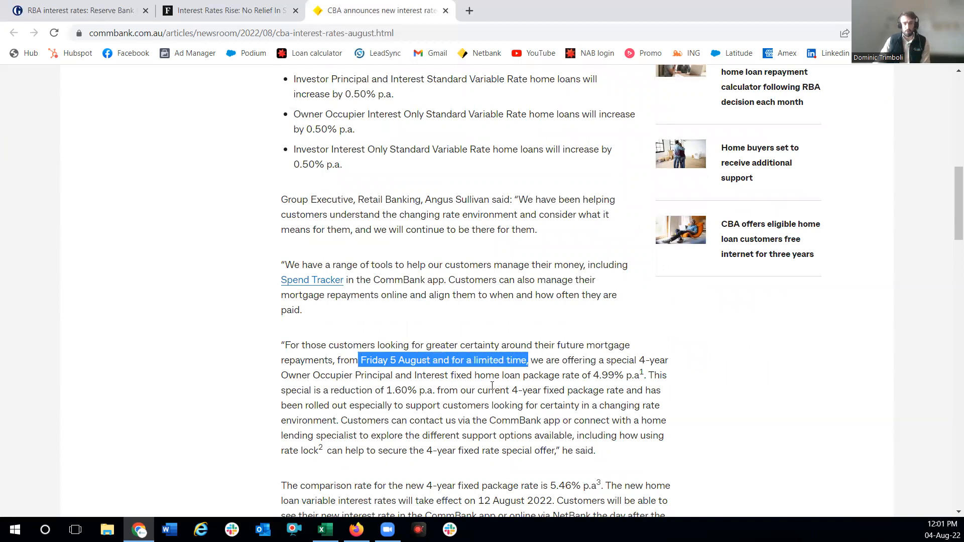
mouse_move(554, 257)
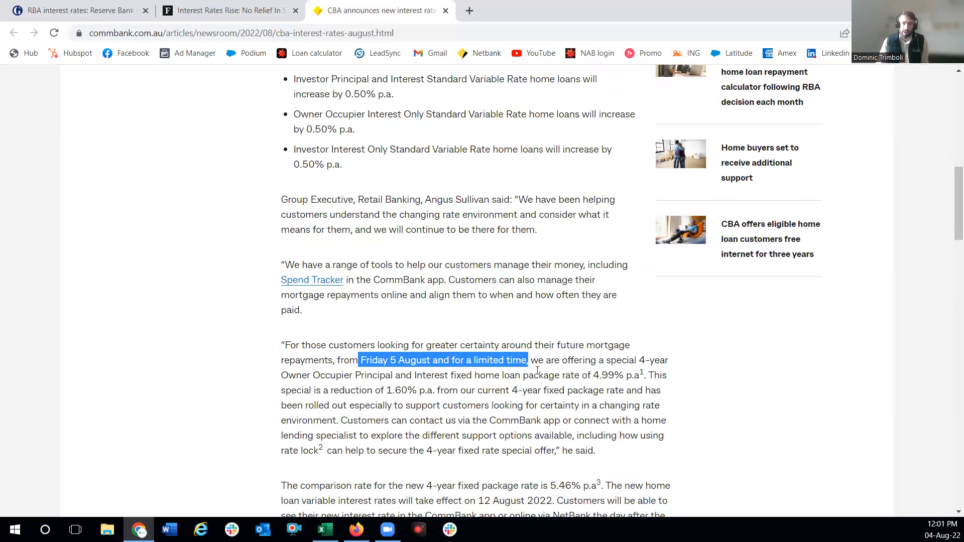
mouse_move(492, 401)
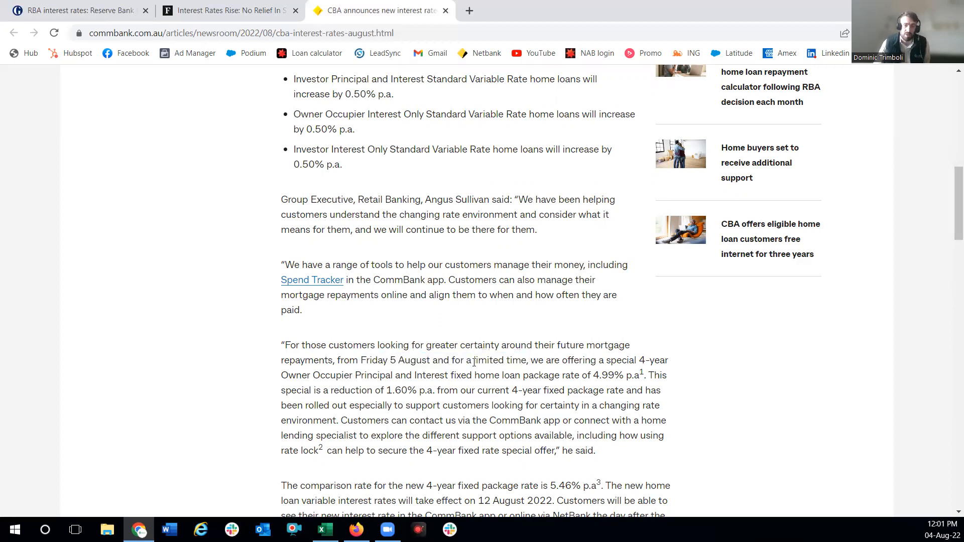
mouse_move(488, 388)
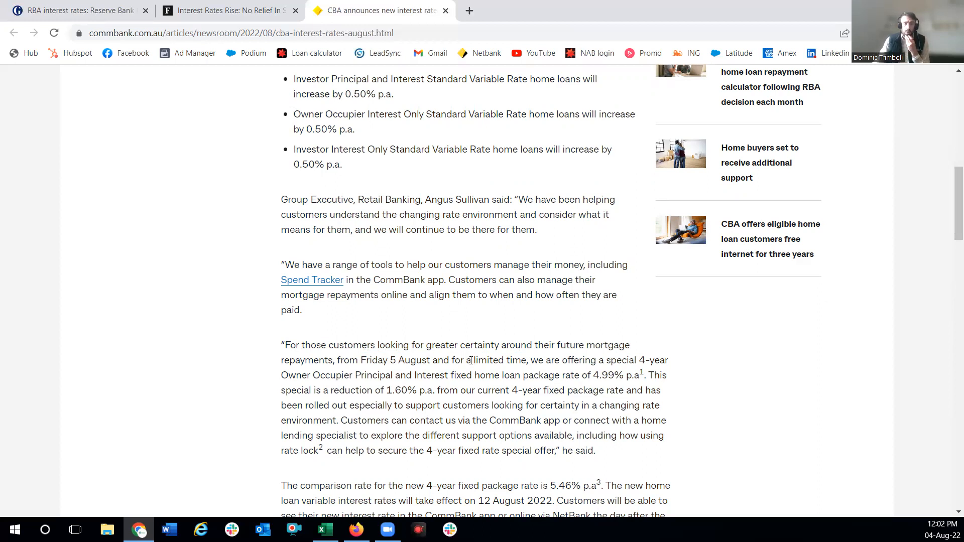
mouse_move(596, 387)
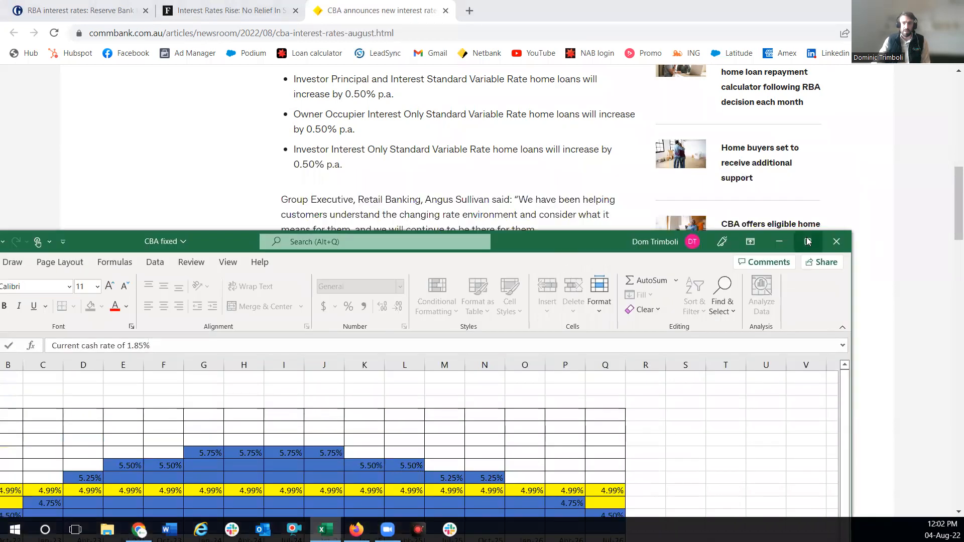
Maximize the workbook and point out the CBA 4.99% fixed, current cash rate and expected cash rate legend notes
click(807, 241)
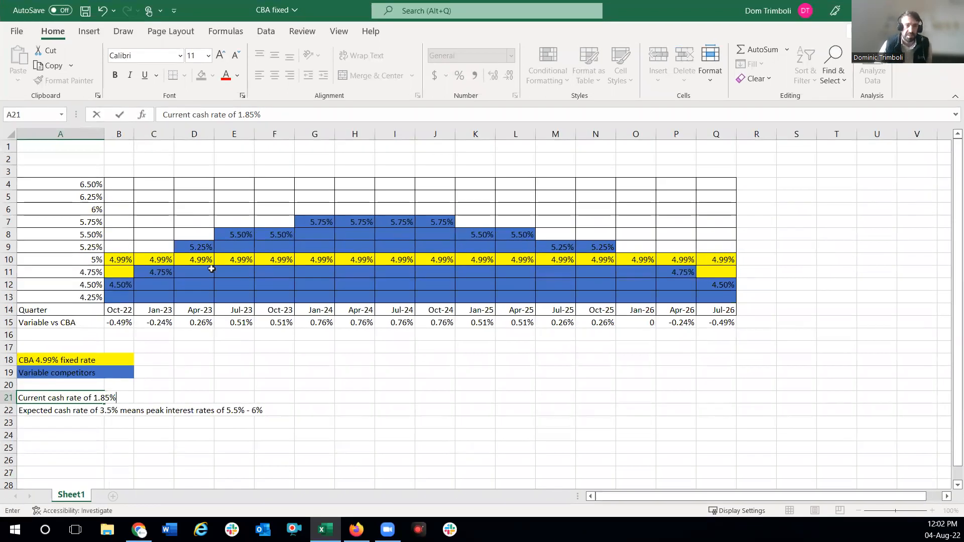
click(55, 360)
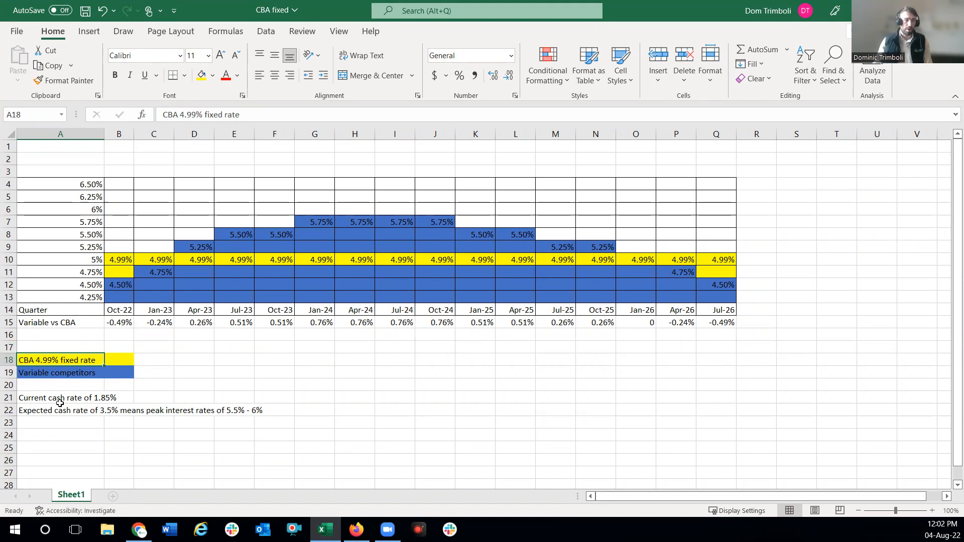
click(60, 398)
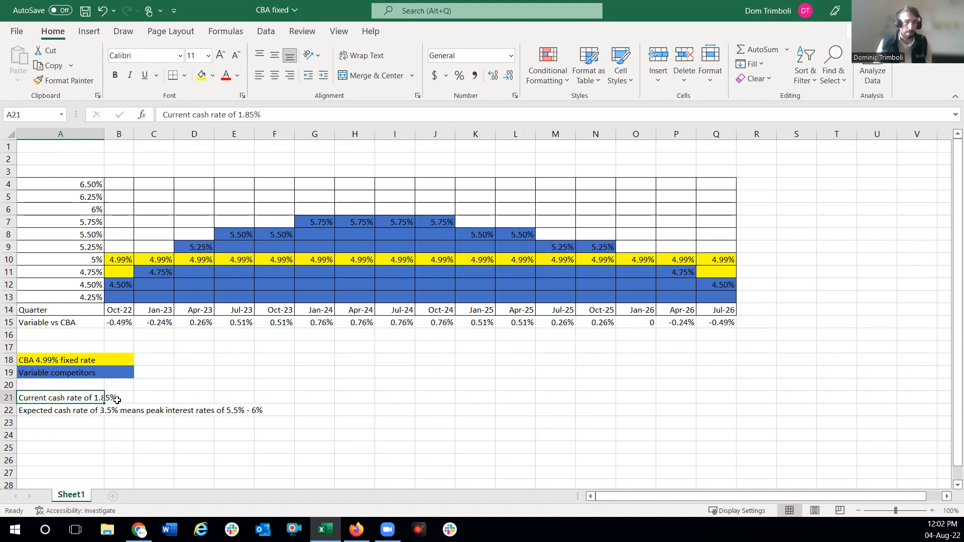
click(154, 398)
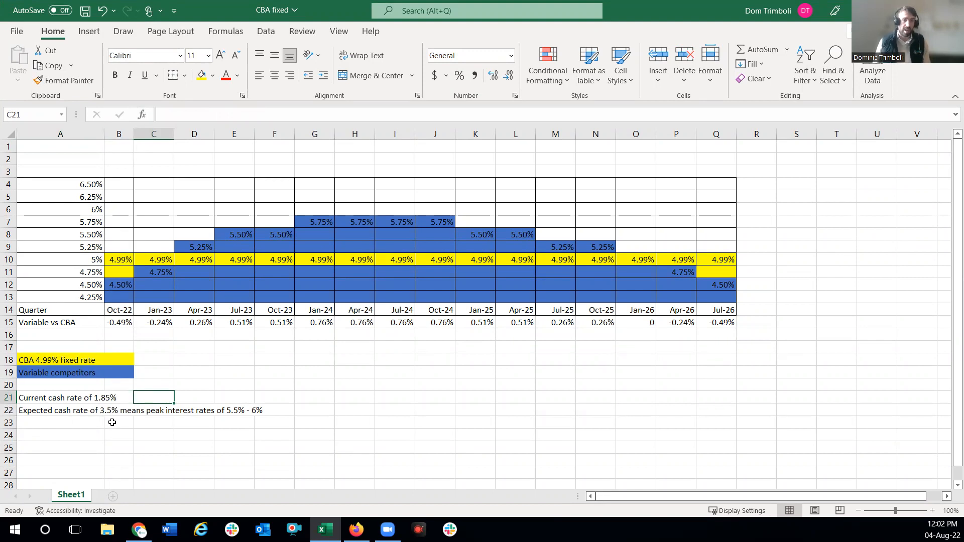
mouse_move(82, 412)
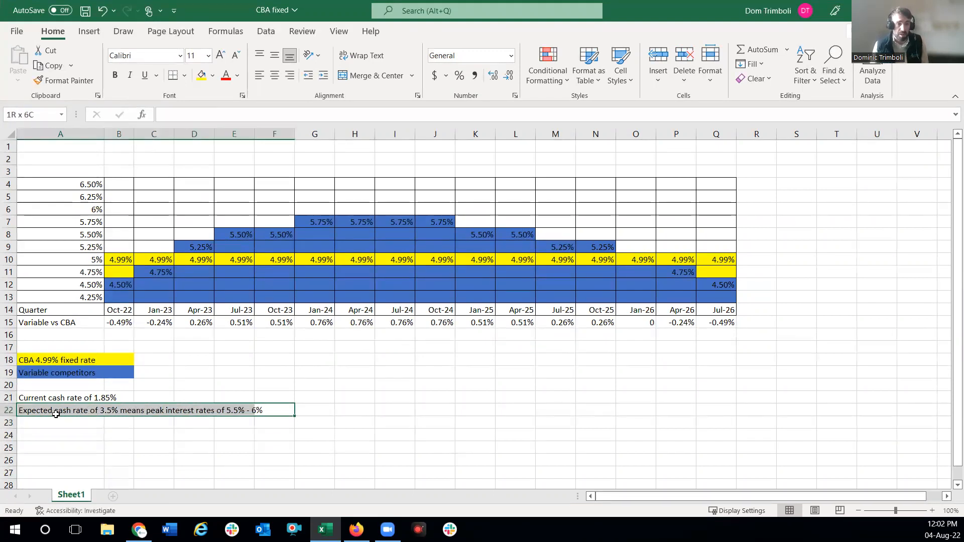
click(61, 436)
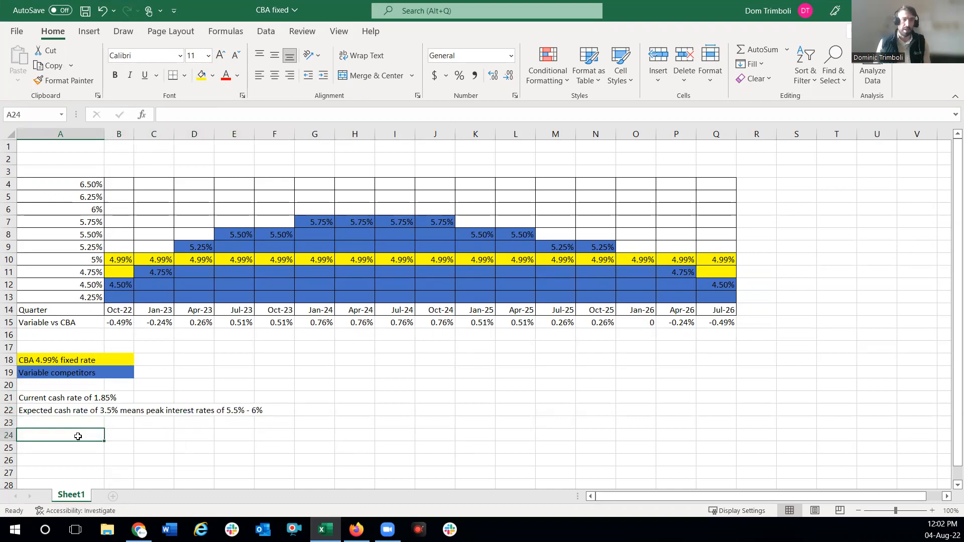
click(194, 385)
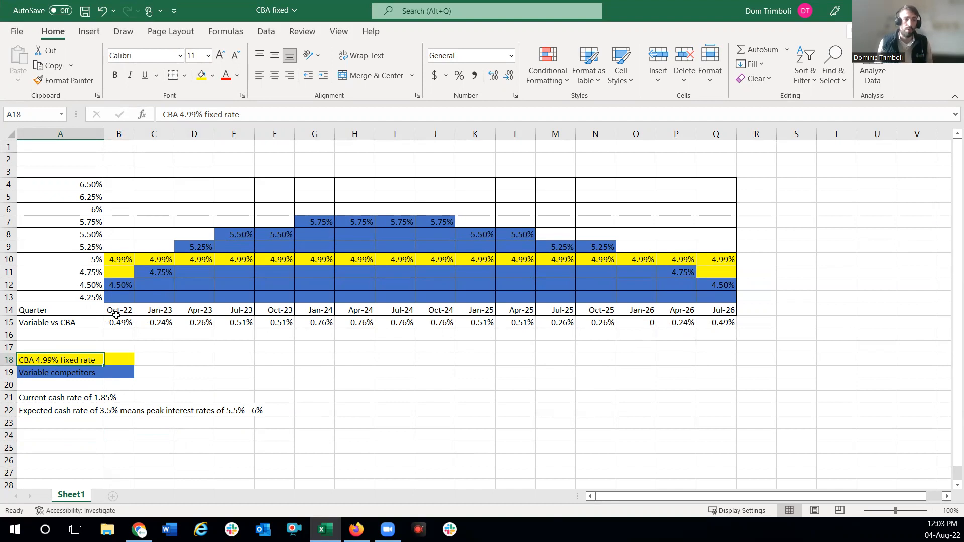
mouse_move(117, 309)
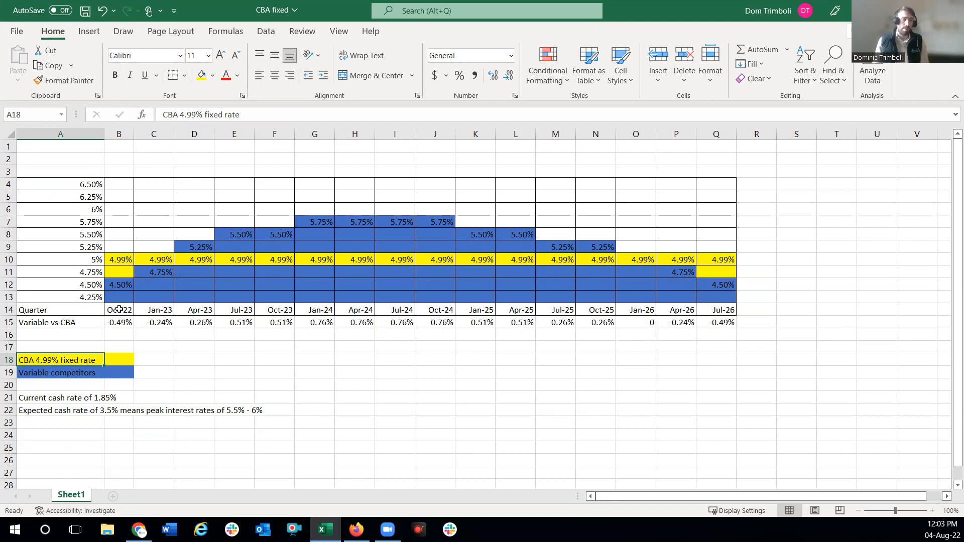
mouse_move(140, 272)
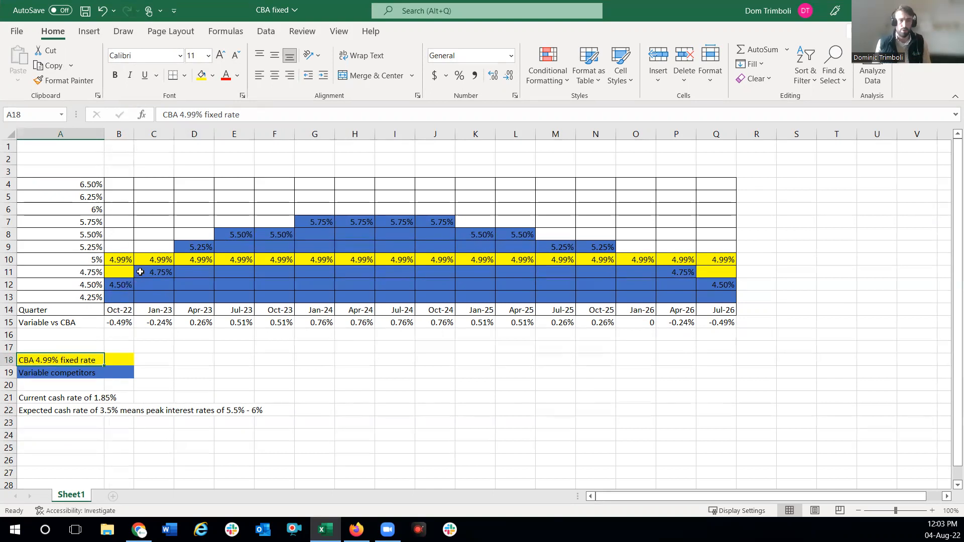
click(118, 259)
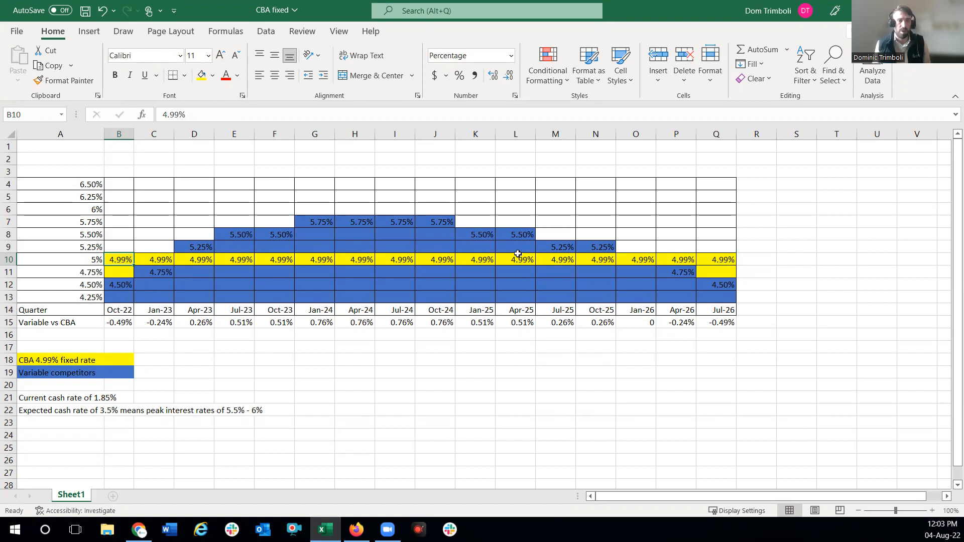
mouse_move(134, 379)
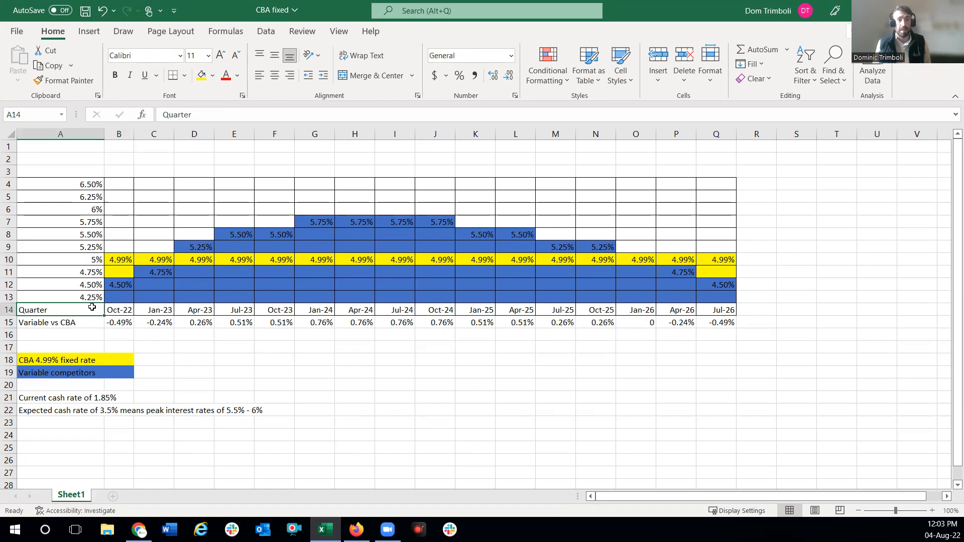
mouse_move(92, 298)
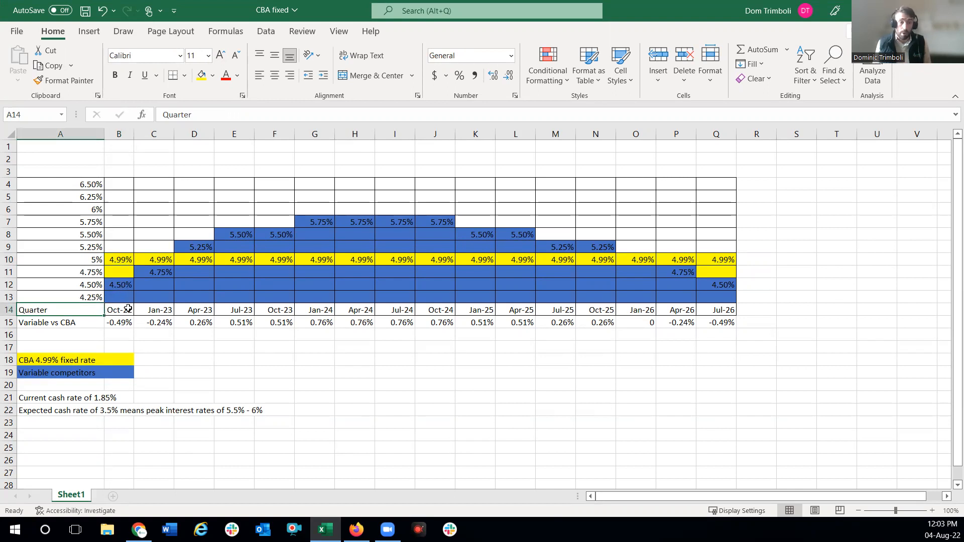
click(118, 309)
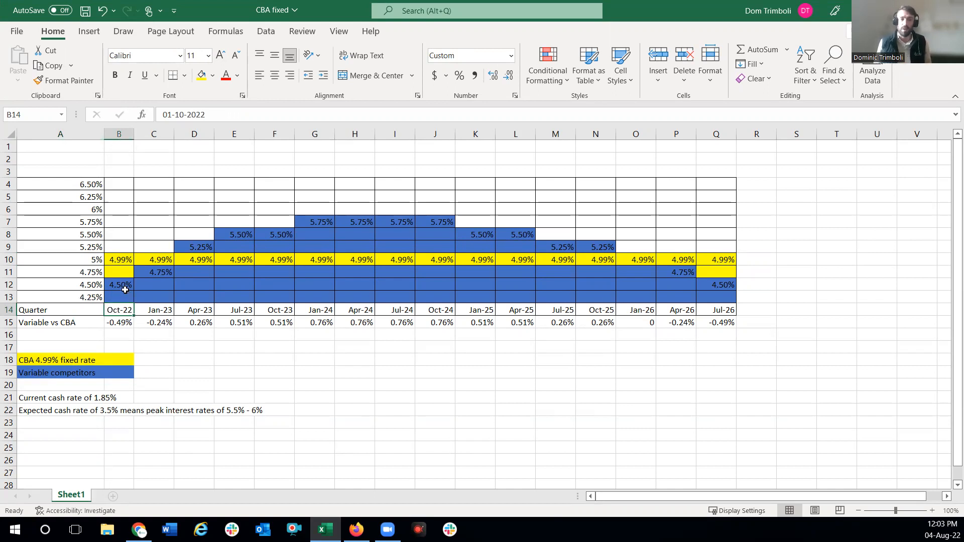
click(119, 284)
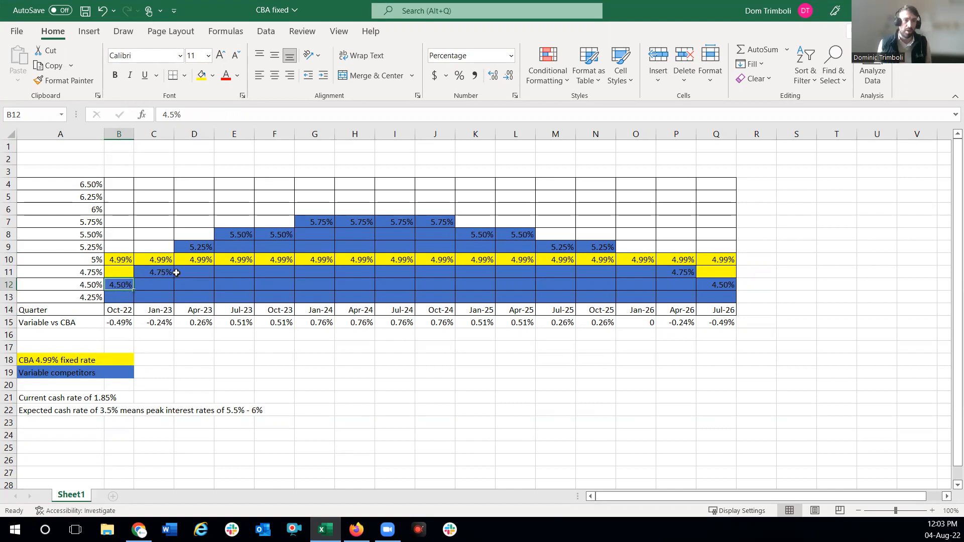
click(154, 272)
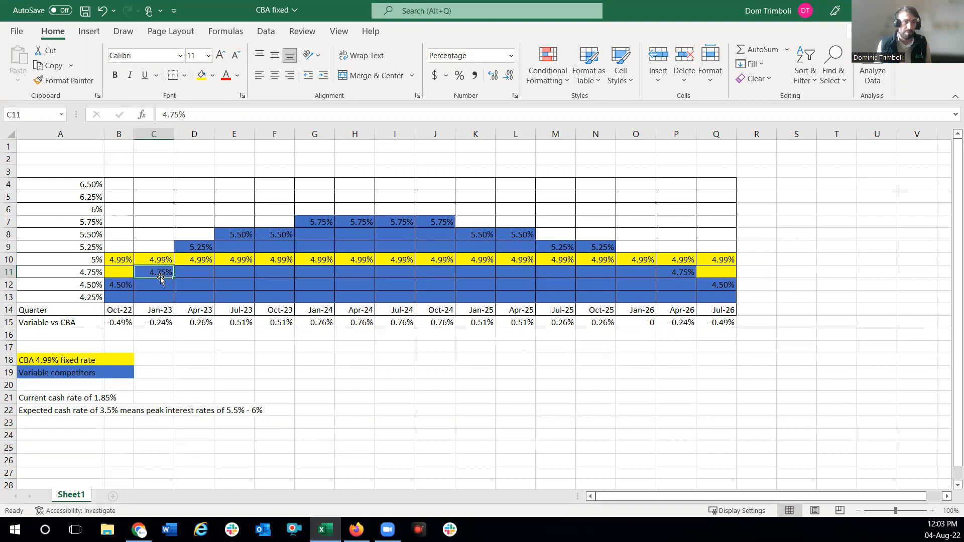
mouse_move(216, 247)
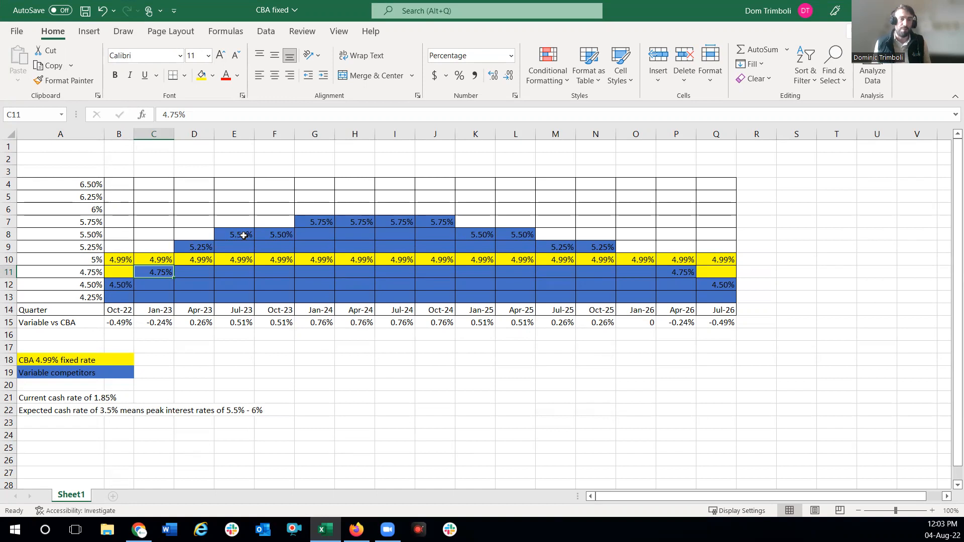
mouse_move(333, 218)
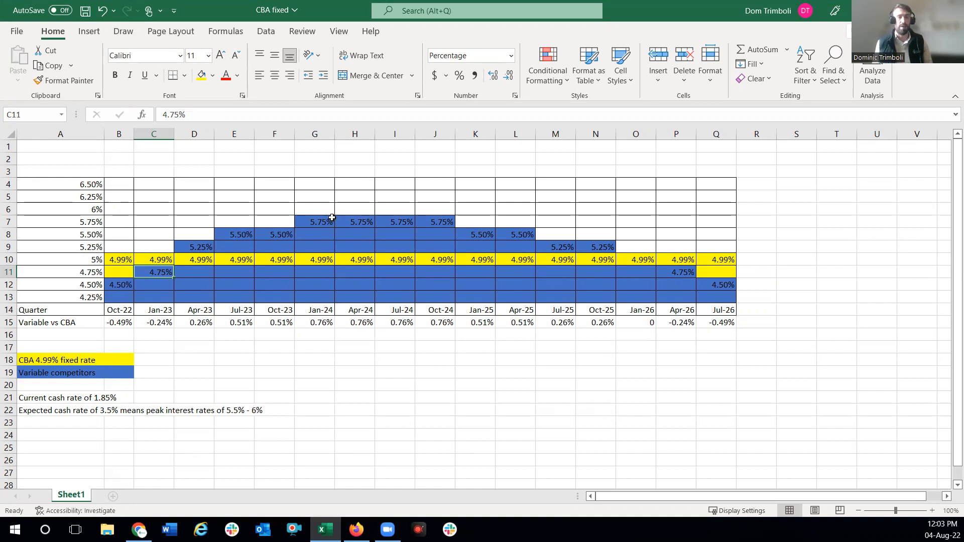
mouse_move(431, 222)
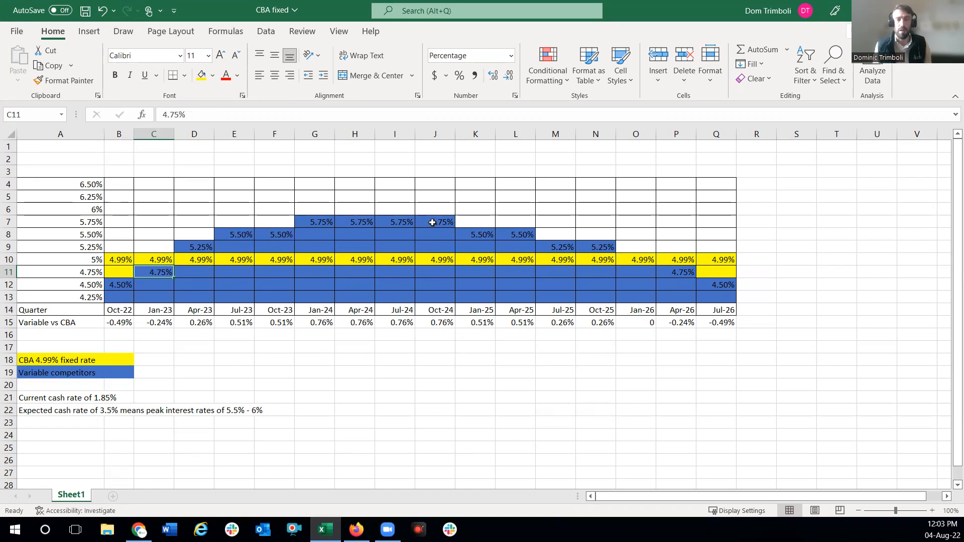
mouse_move(276, 223)
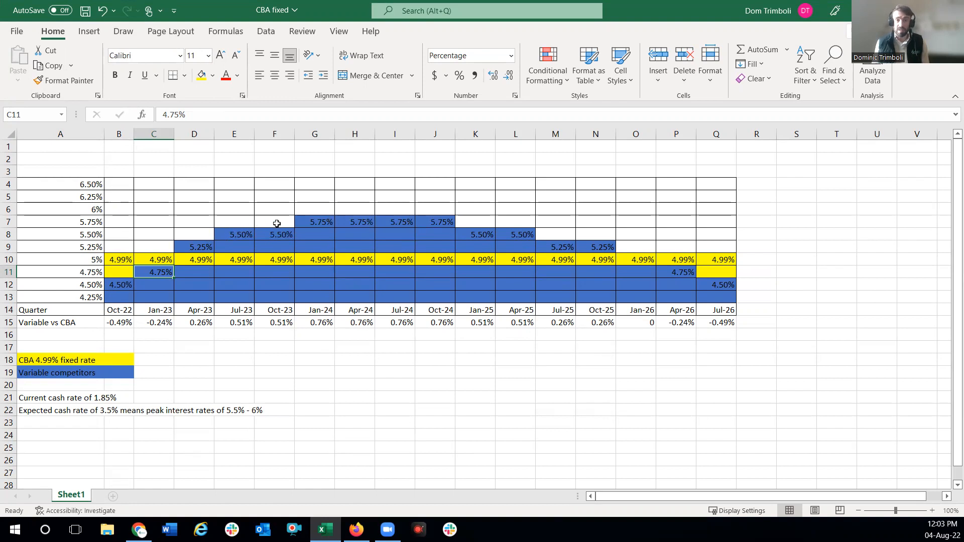
mouse_move(438, 221)
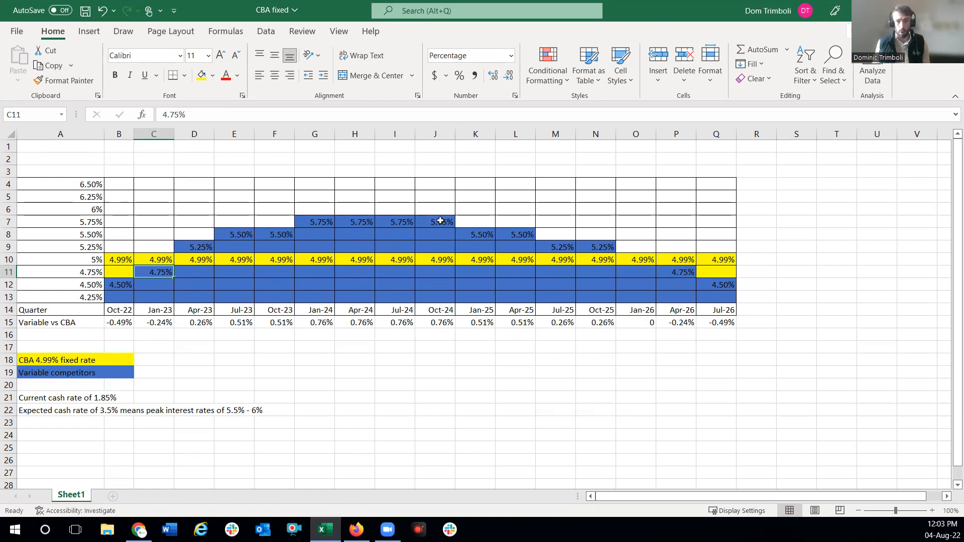
mouse_move(507, 244)
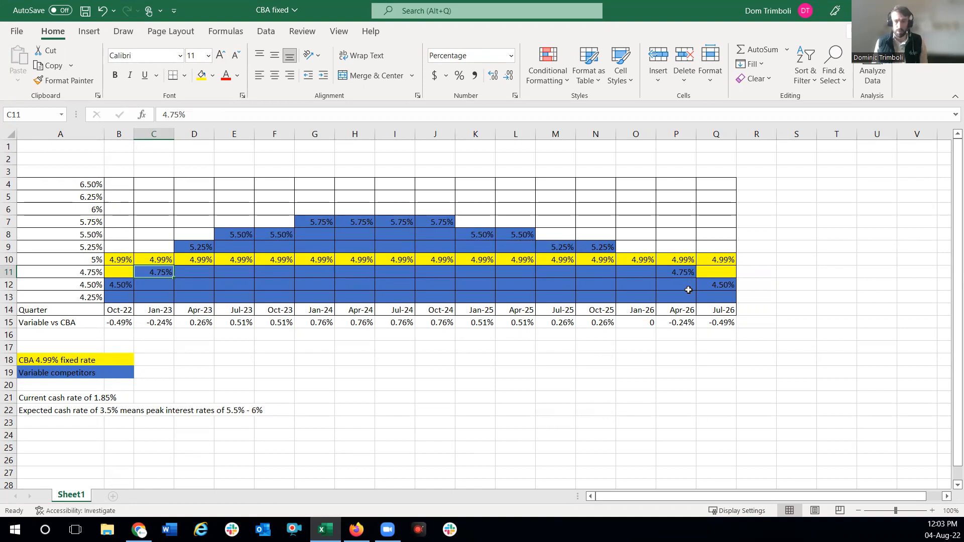
mouse_move(694, 272)
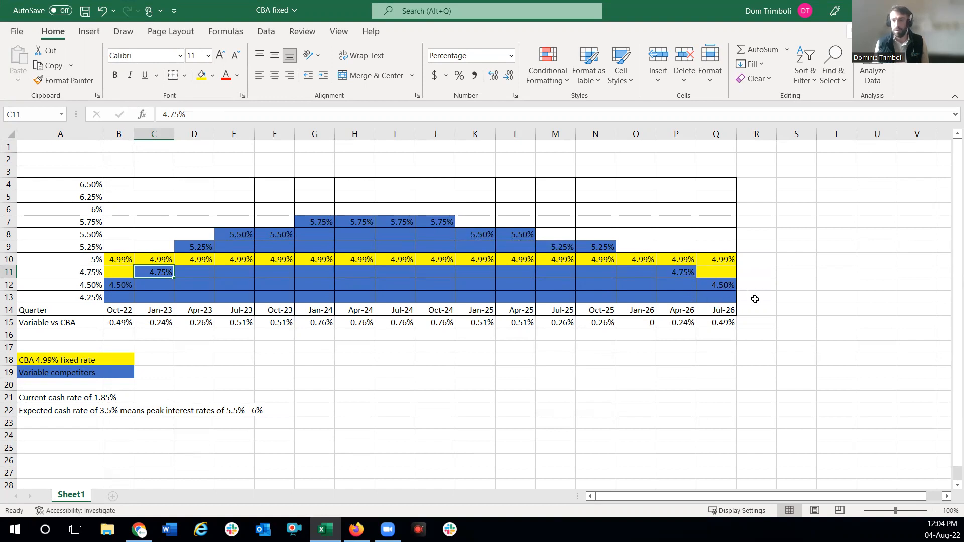
click(756, 298)
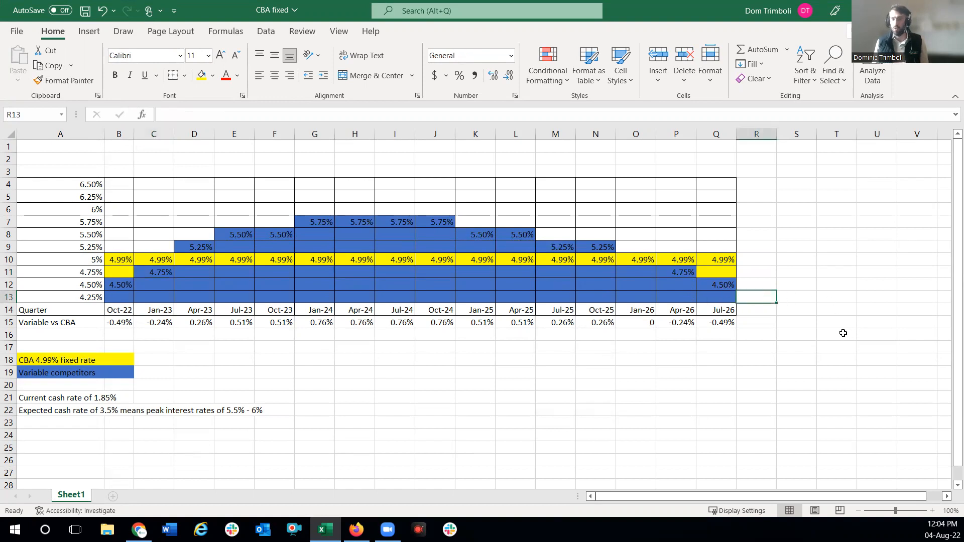
mouse_move(770, 360)
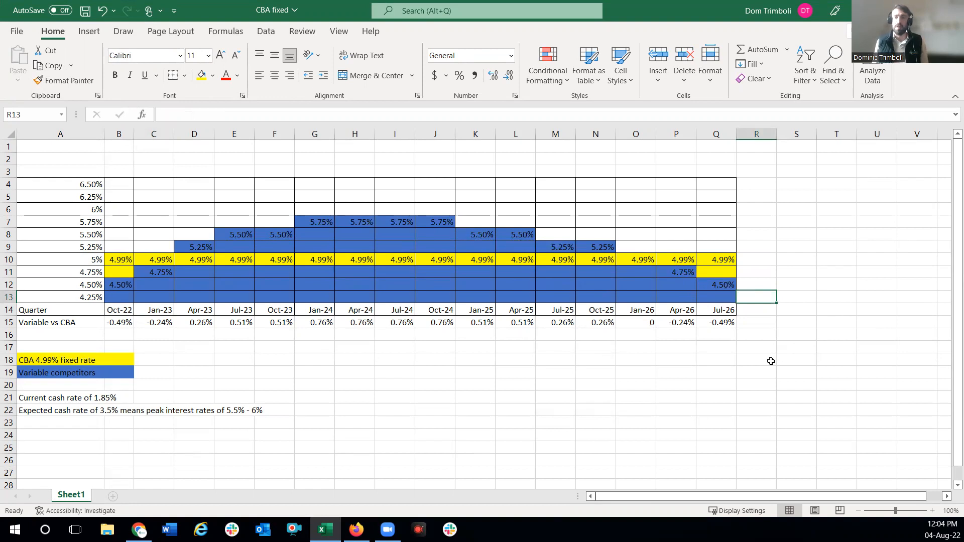
mouse_move(254, 262)
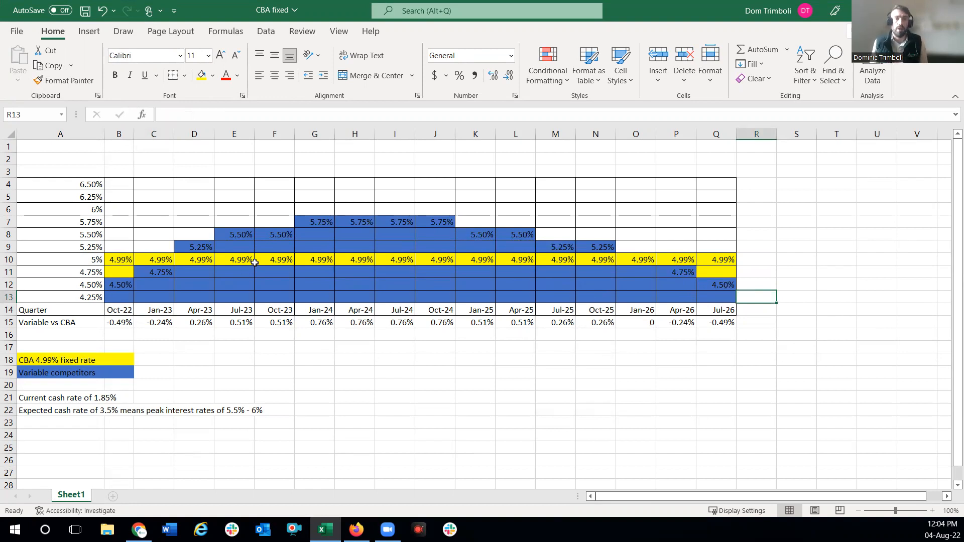
mouse_move(352, 283)
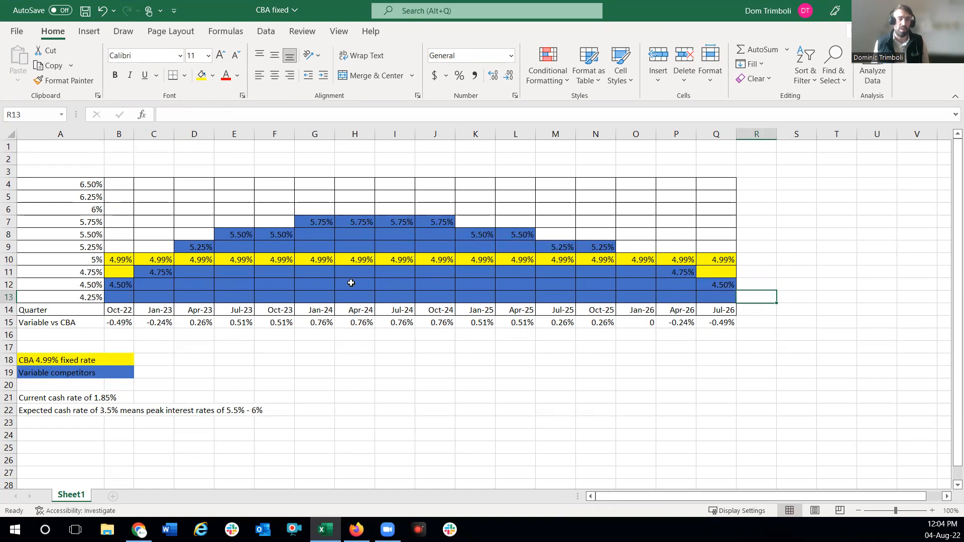
click(394, 323)
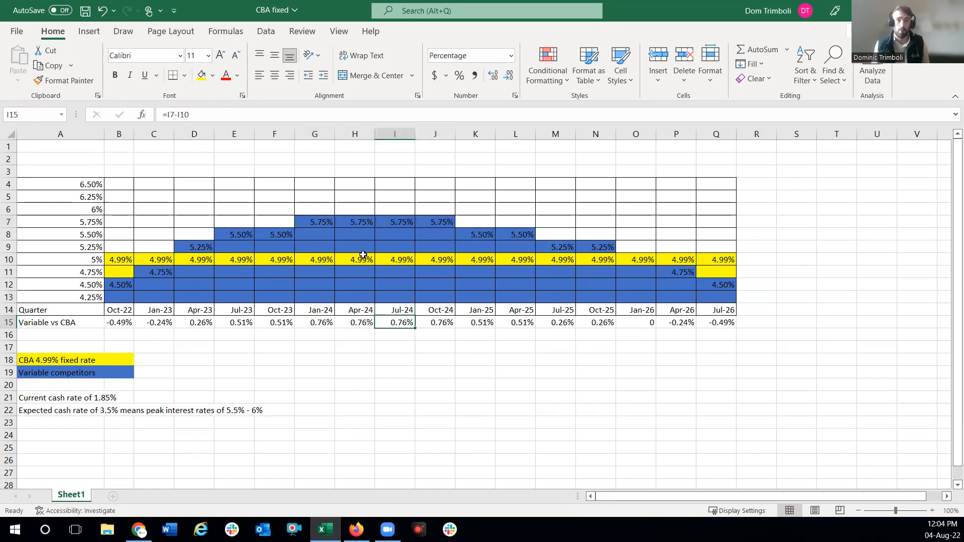
mouse_move(687, 337)
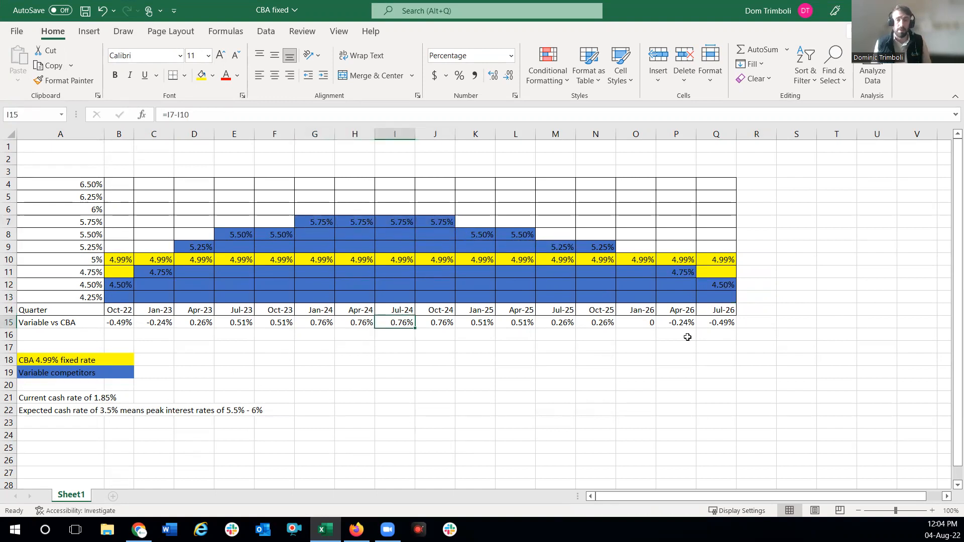
mouse_move(673, 356)
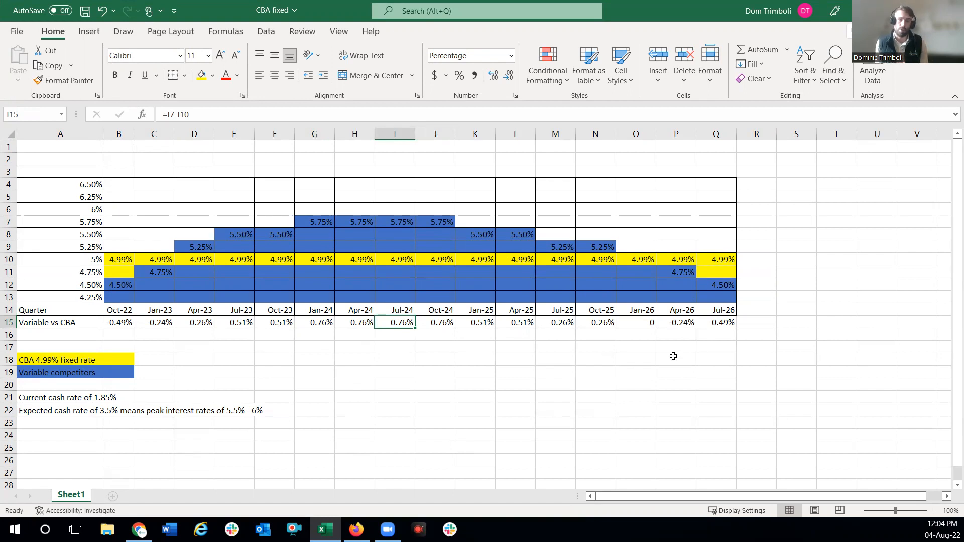
mouse_move(310, 315)
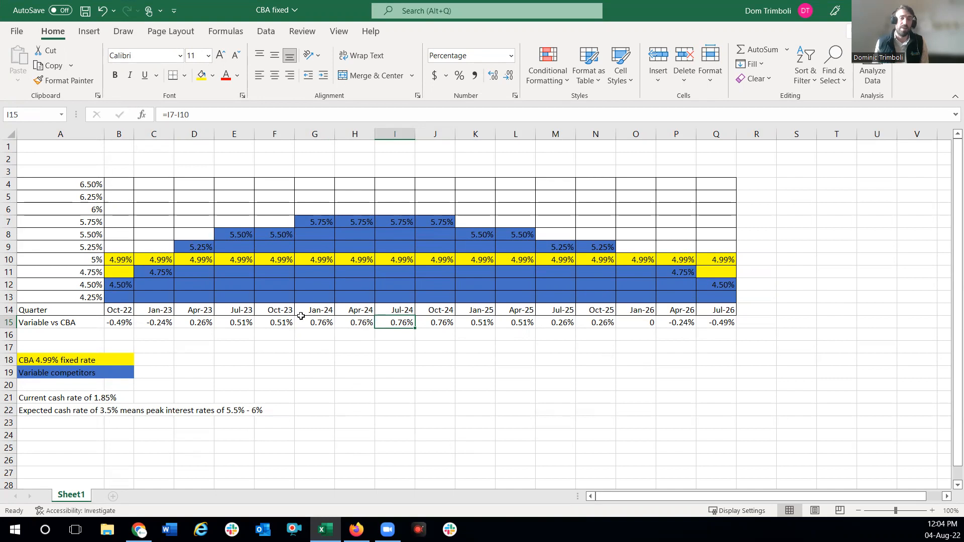
mouse_move(473, 246)
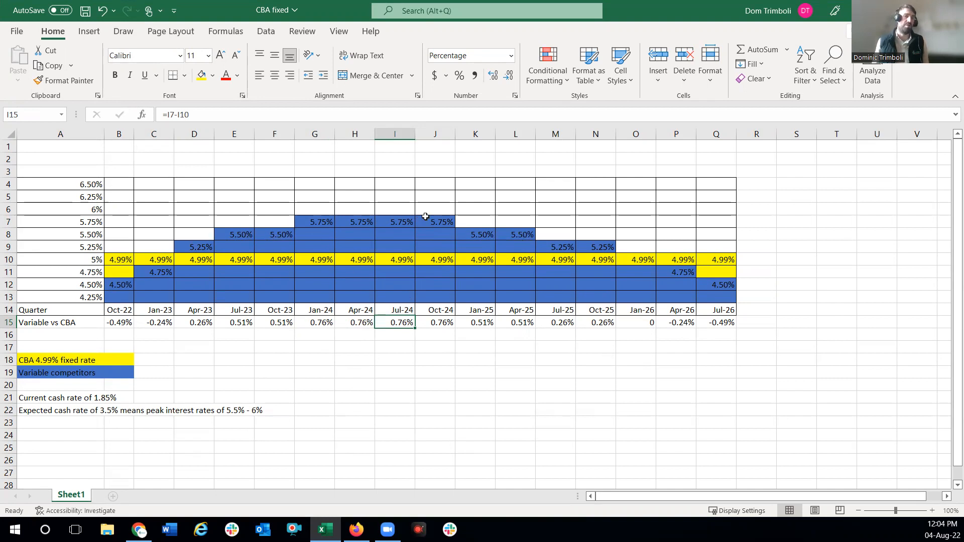
mouse_move(115, 263)
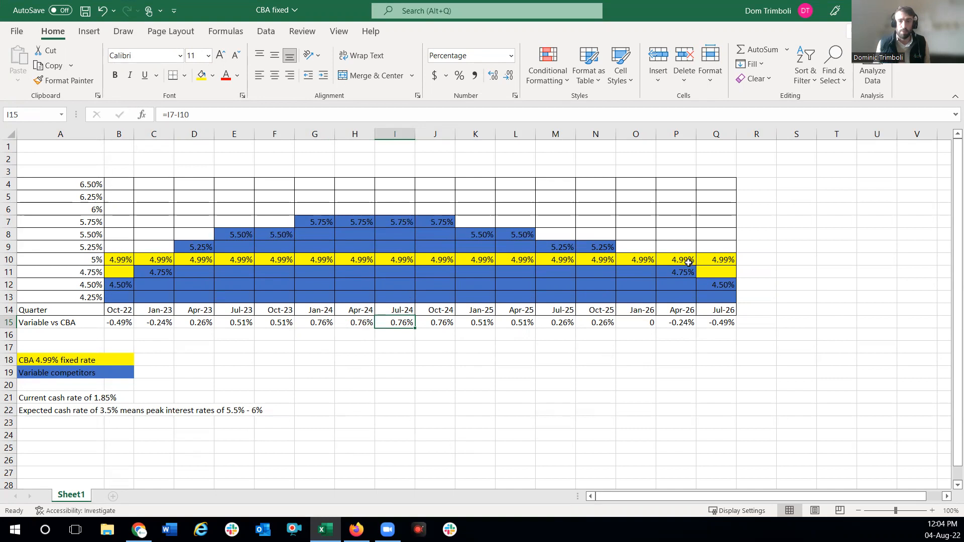
mouse_move(653, 259)
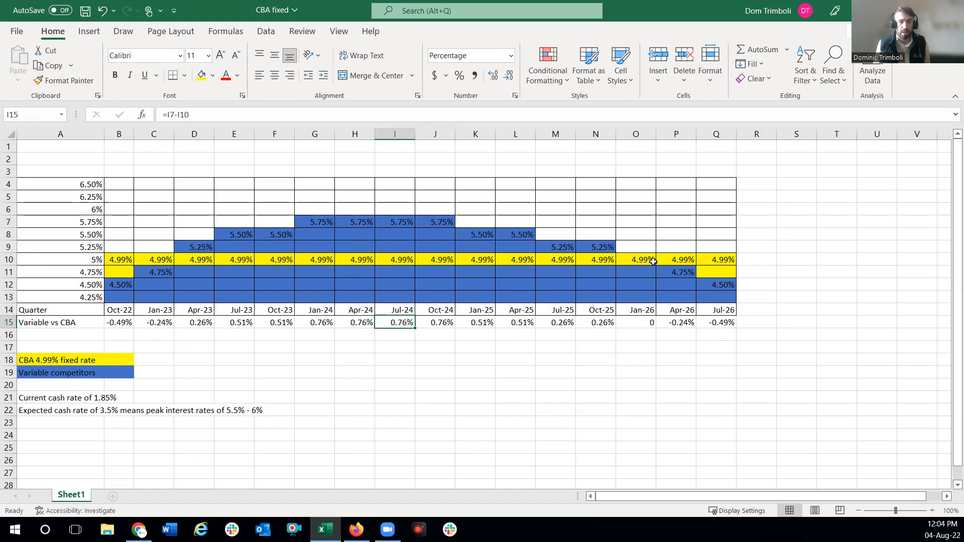
mouse_move(195, 252)
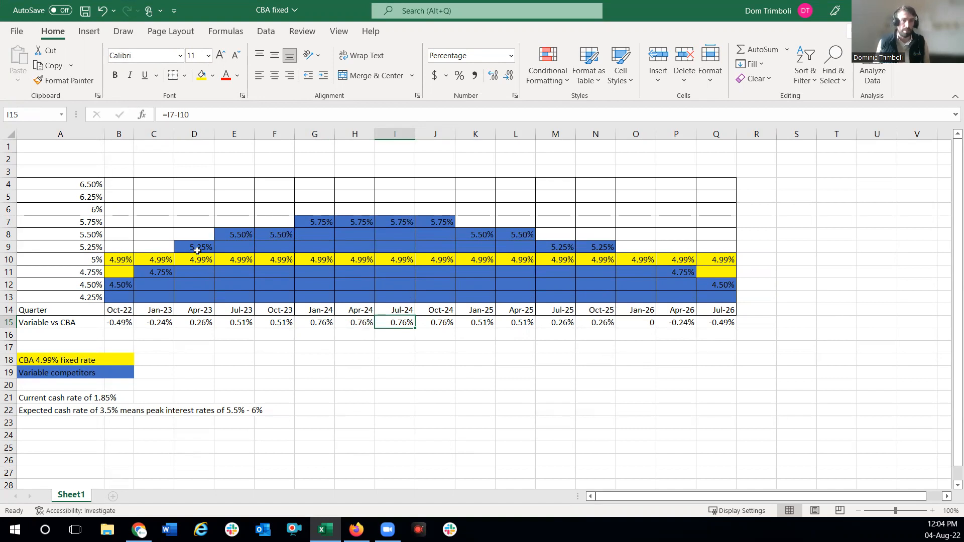
mouse_move(595, 238)
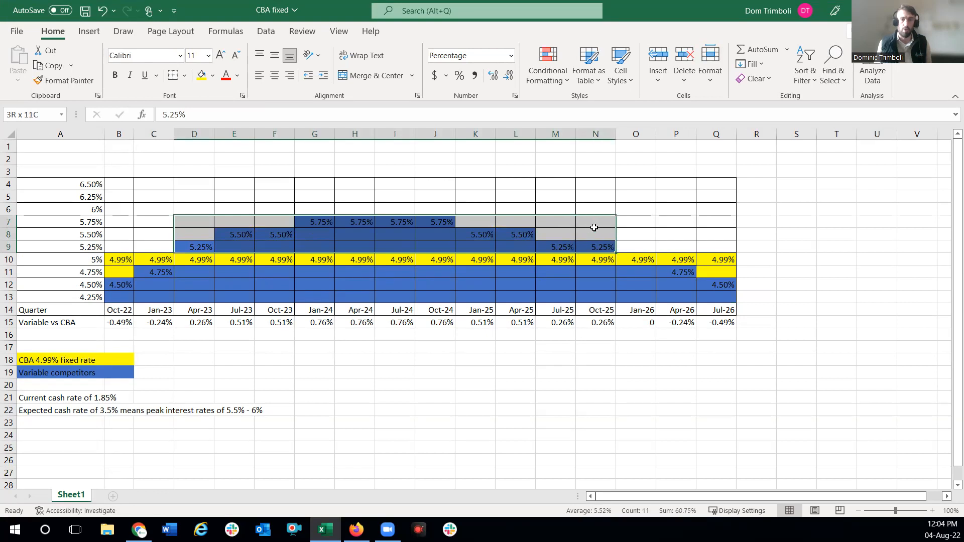
click(475, 360)
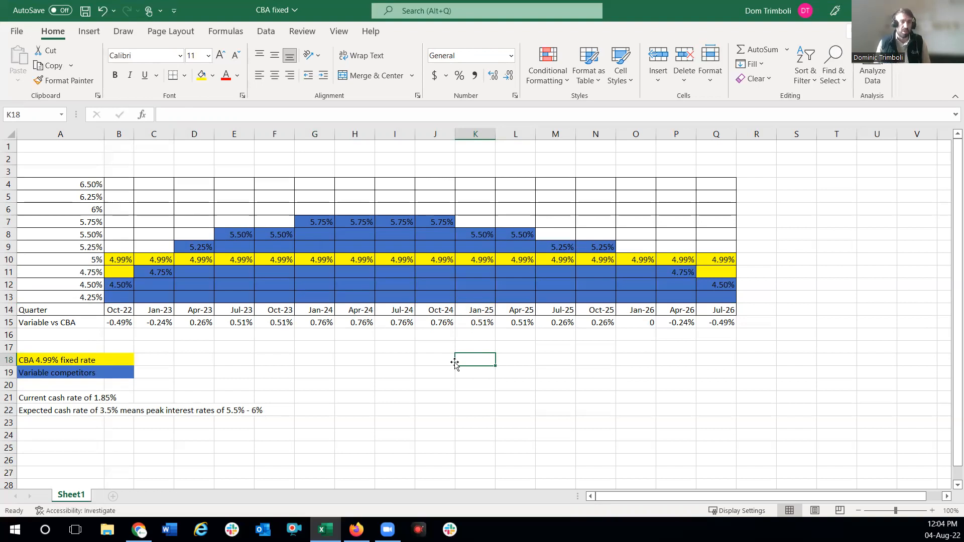
mouse_move(193, 259)
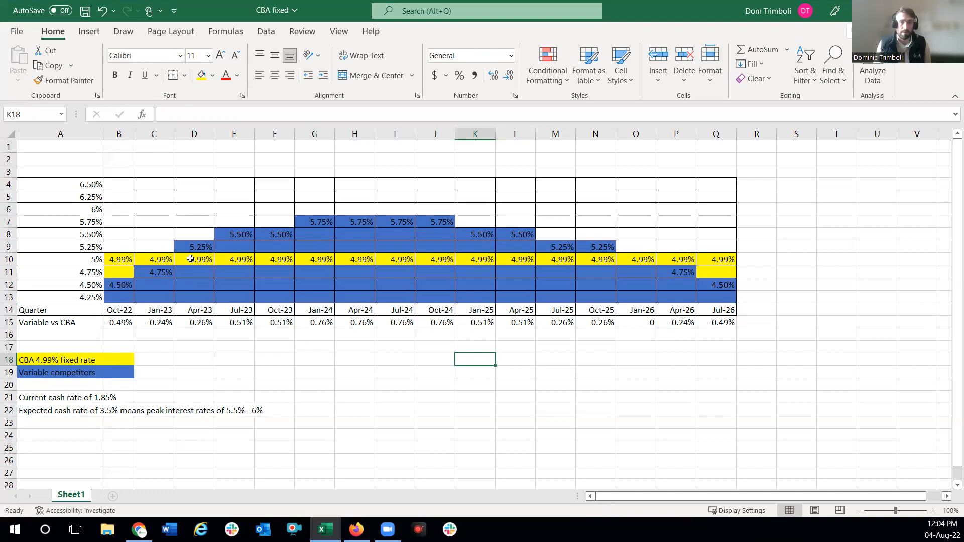
mouse_move(123, 297)
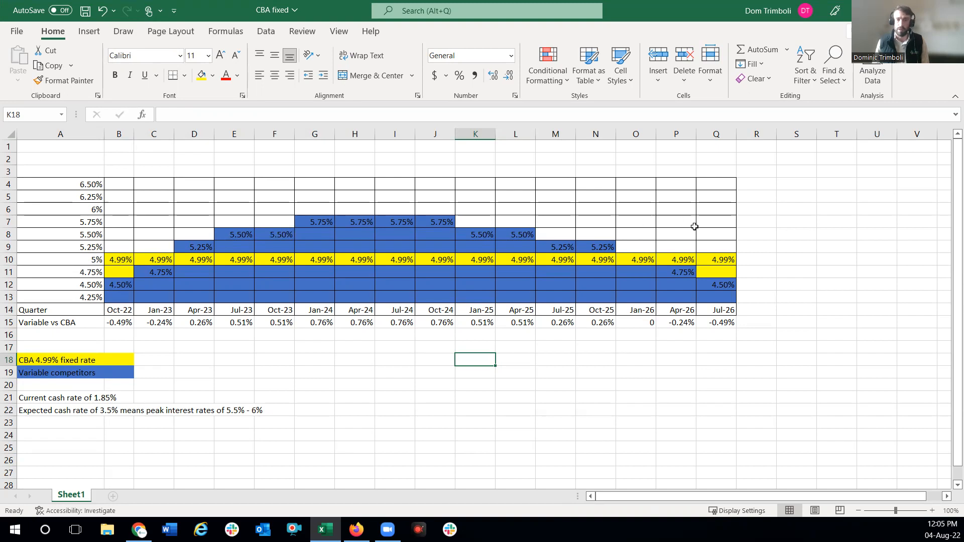
mouse_move(435, 277)
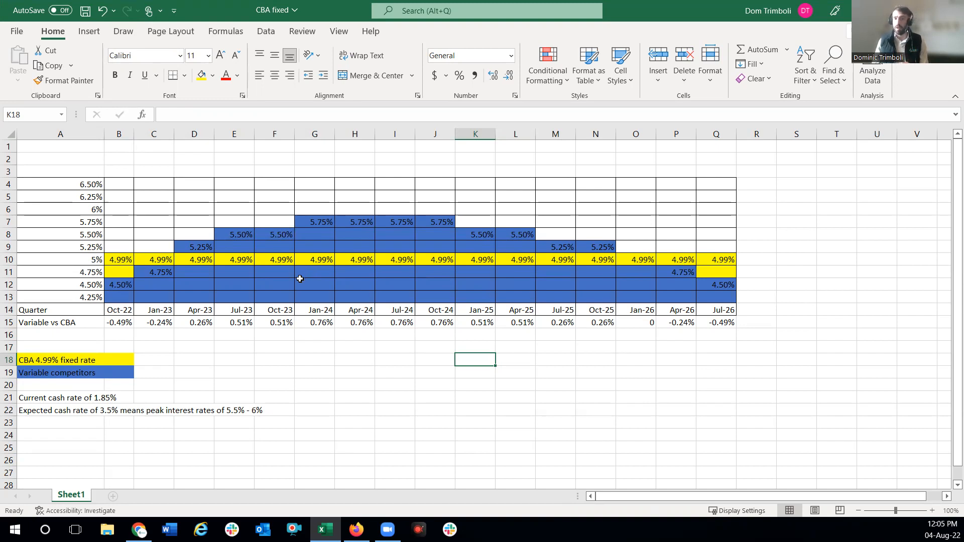
mouse_move(150, 272)
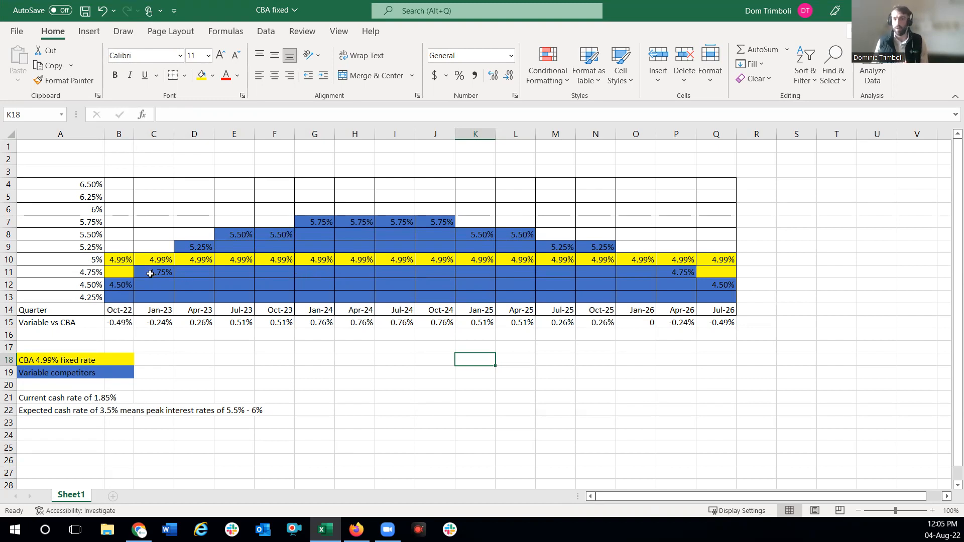
mouse_move(117, 259)
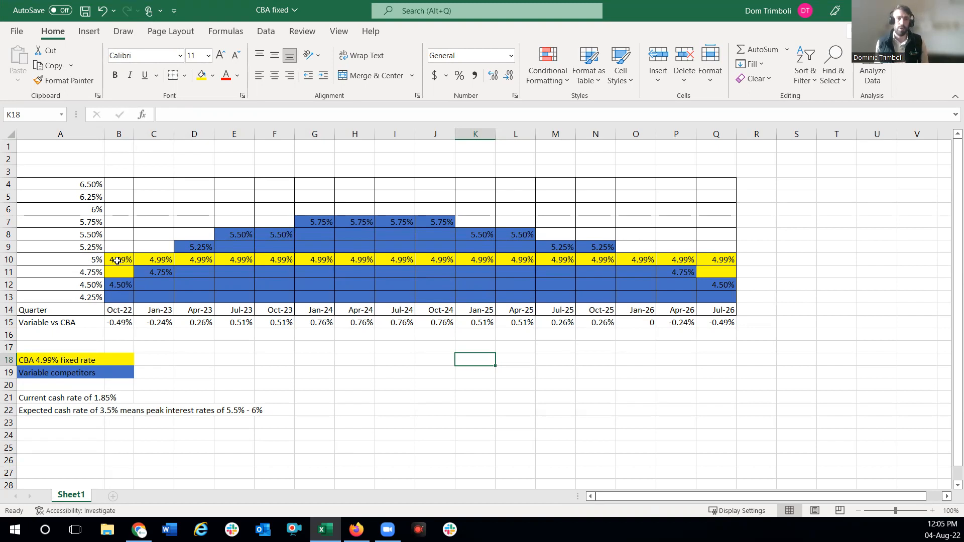
mouse_move(157, 259)
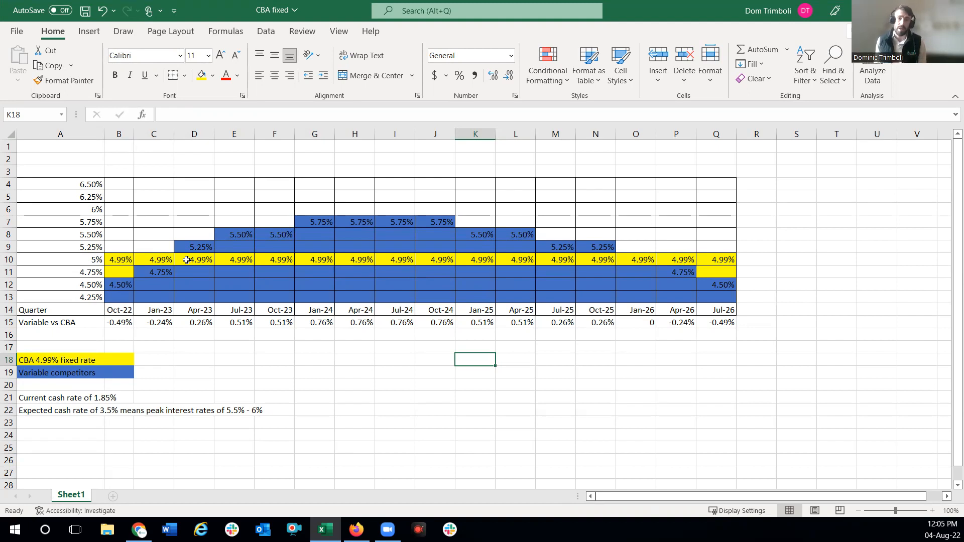
mouse_move(154, 273)
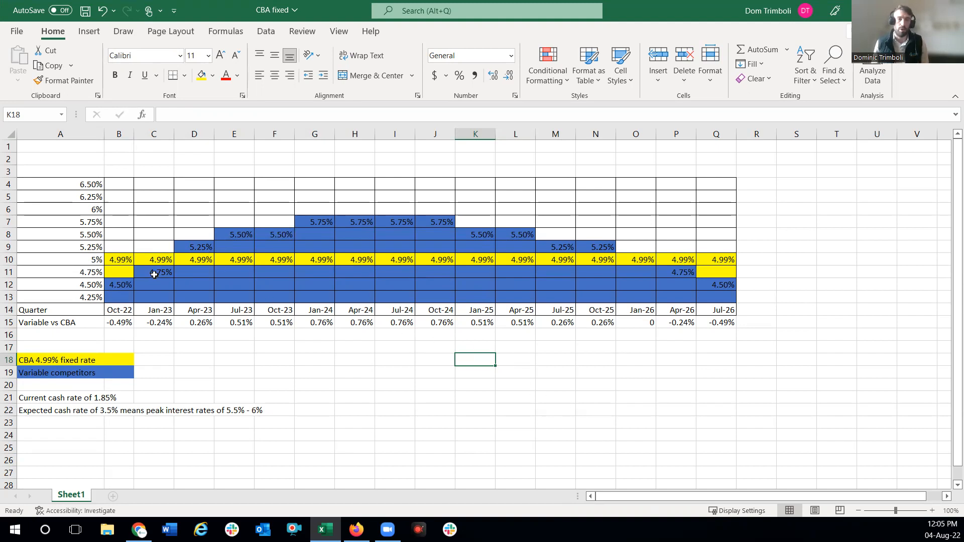
mouse_move(162, 271)
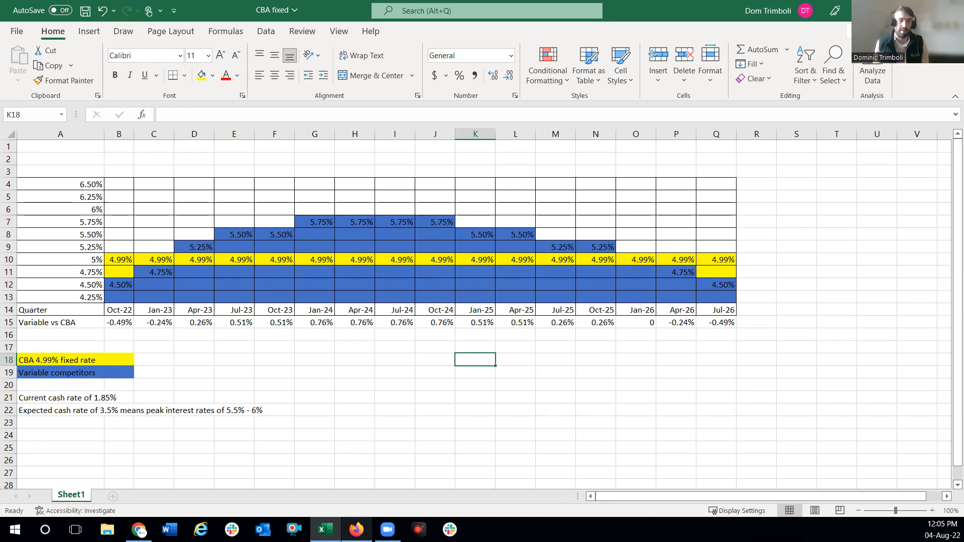
Return to the CBA announcement and scroll to its footnotes on the $750 rate lock fee and 90-day lock
click(355, 530)
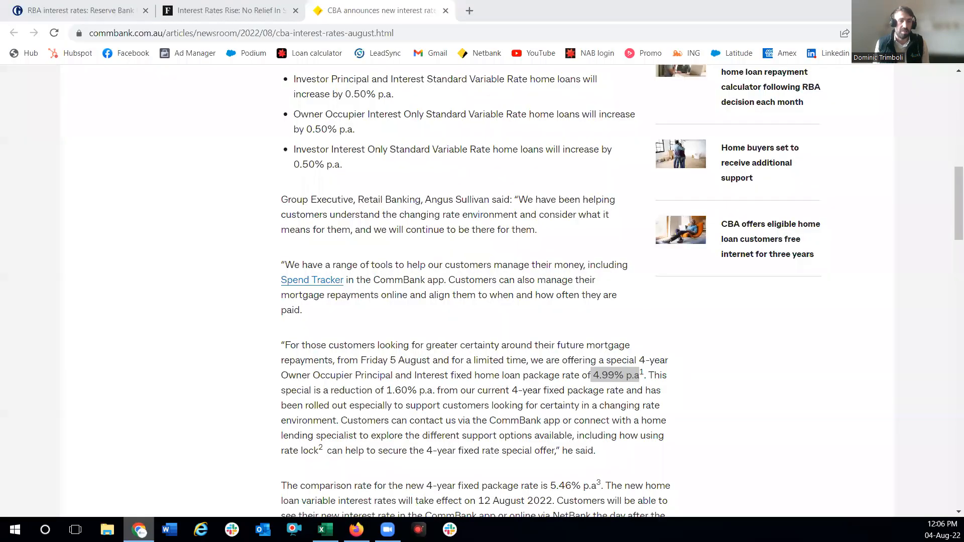
scroll(down, 3)
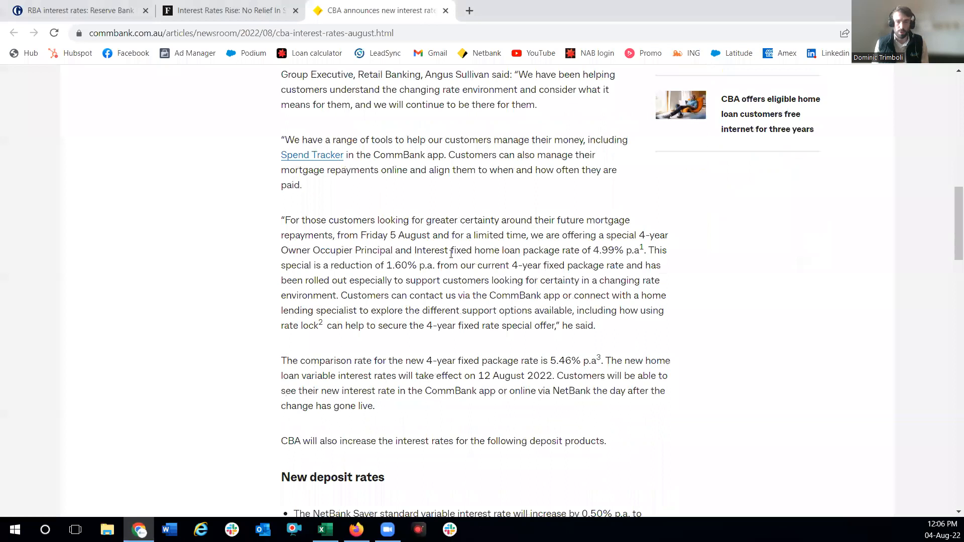
scroll(down, 3)
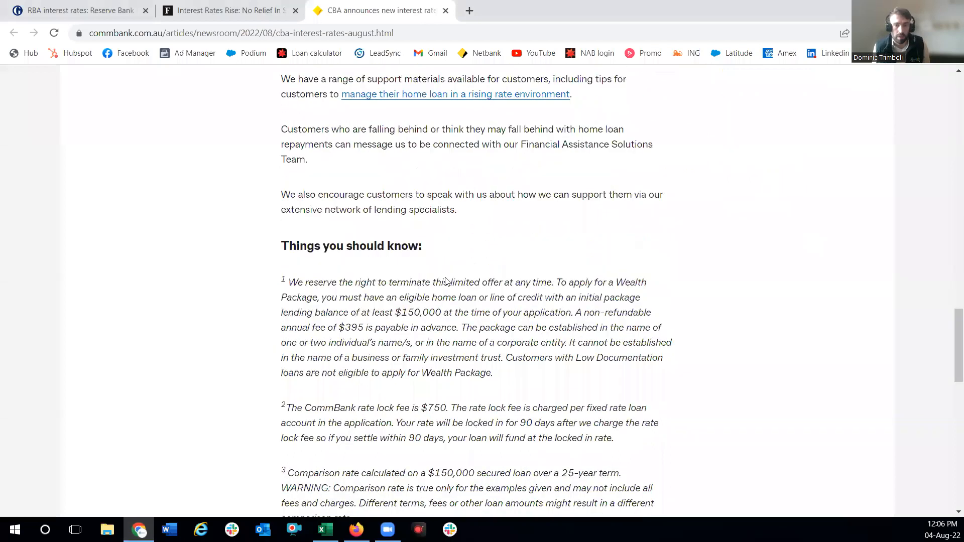
scroll(down, 3)
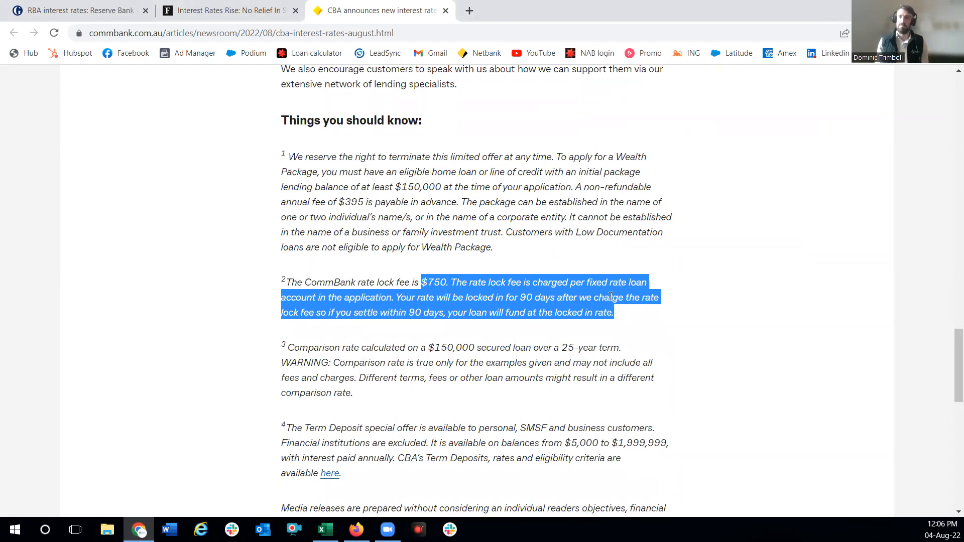
mouse_move(518, 326)
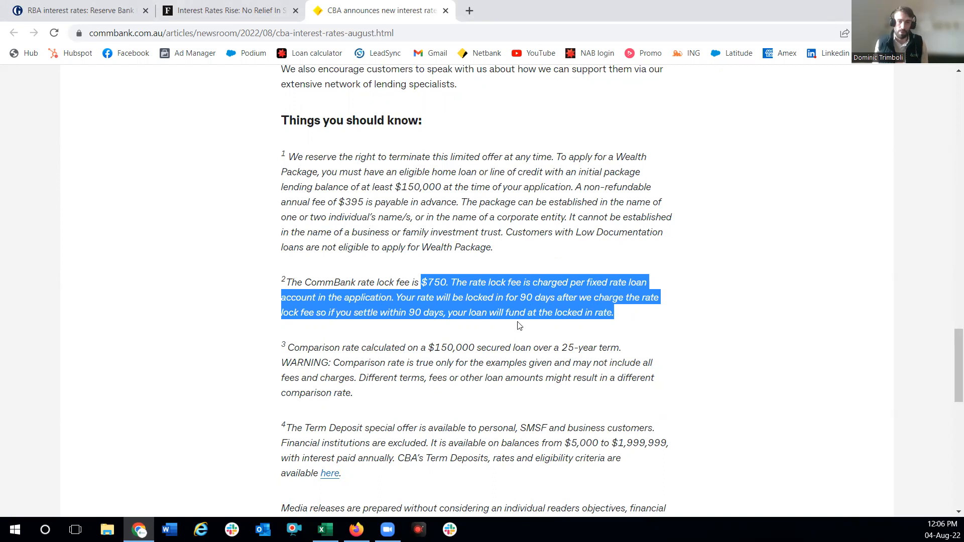
click(518, 327)
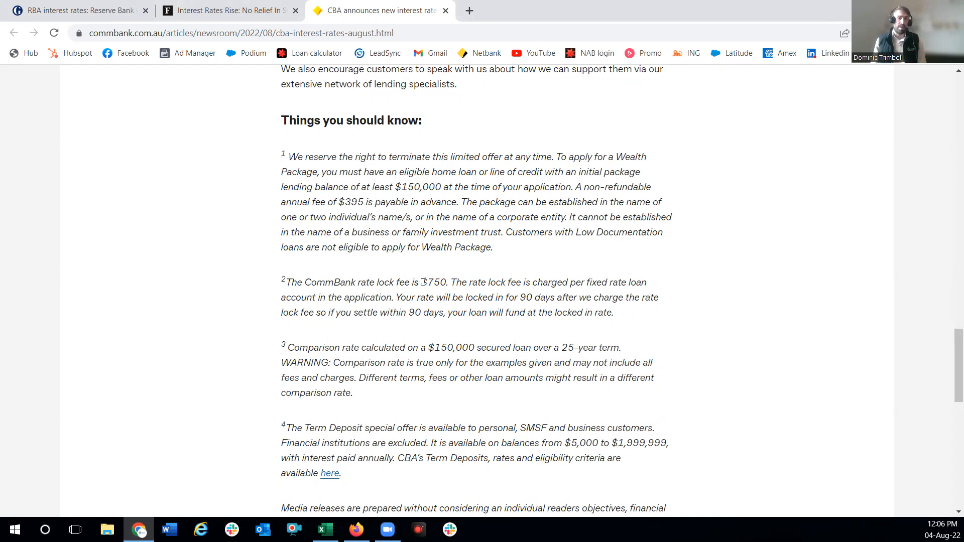
Pick out the $750 rate lock fee, scroll back to the 4.99% four-year fixed paragraph, then return to the CBA fixed spreadsheet
double_click(434, 282)
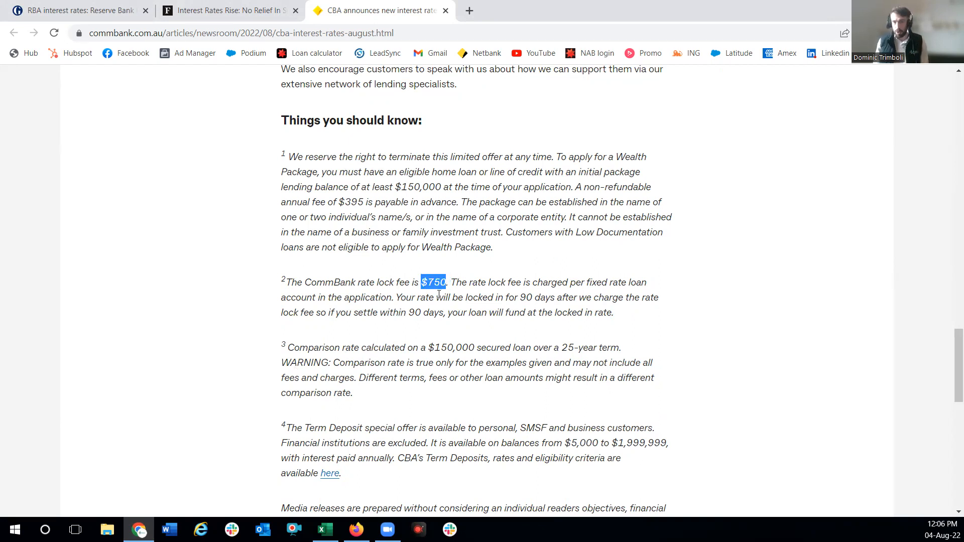
click(437, 297)
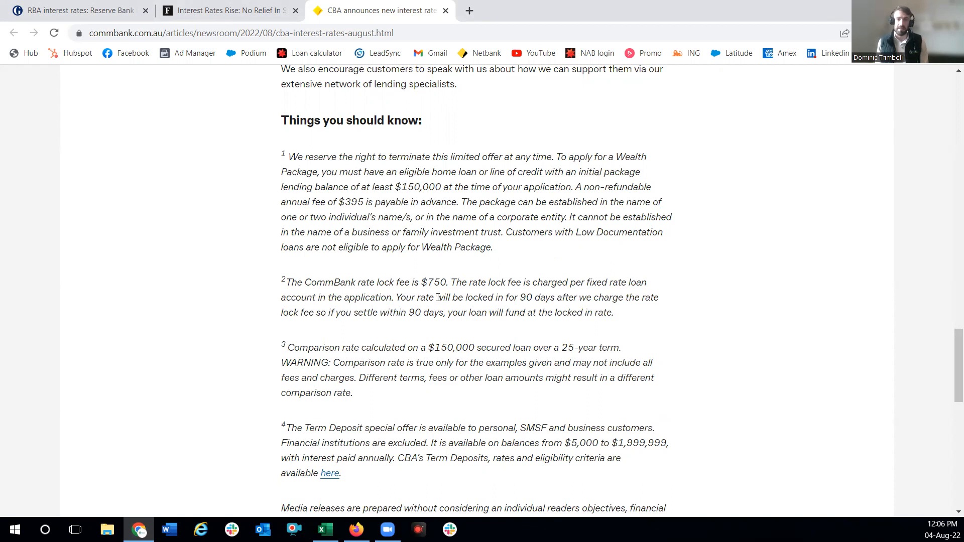
mouse_move(424, 295)
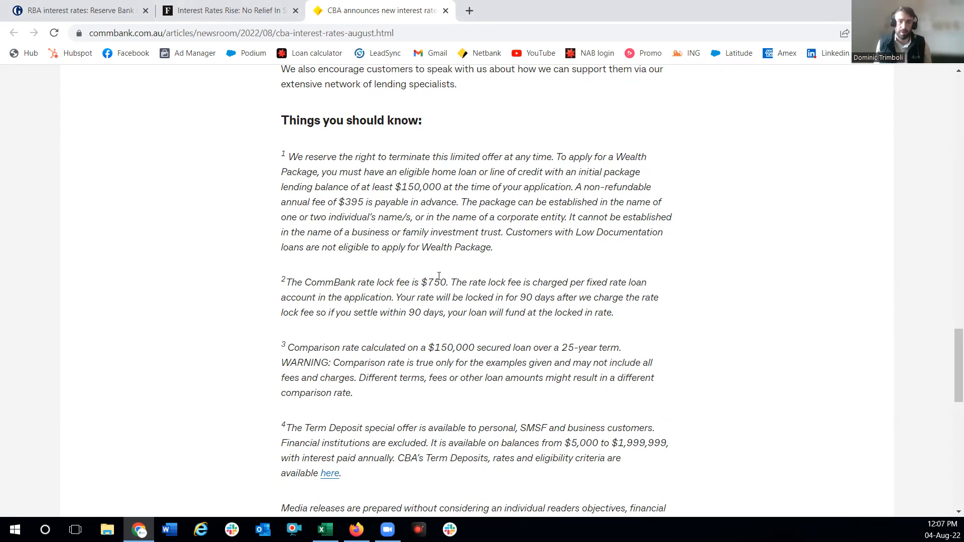
scroll(down, 3)
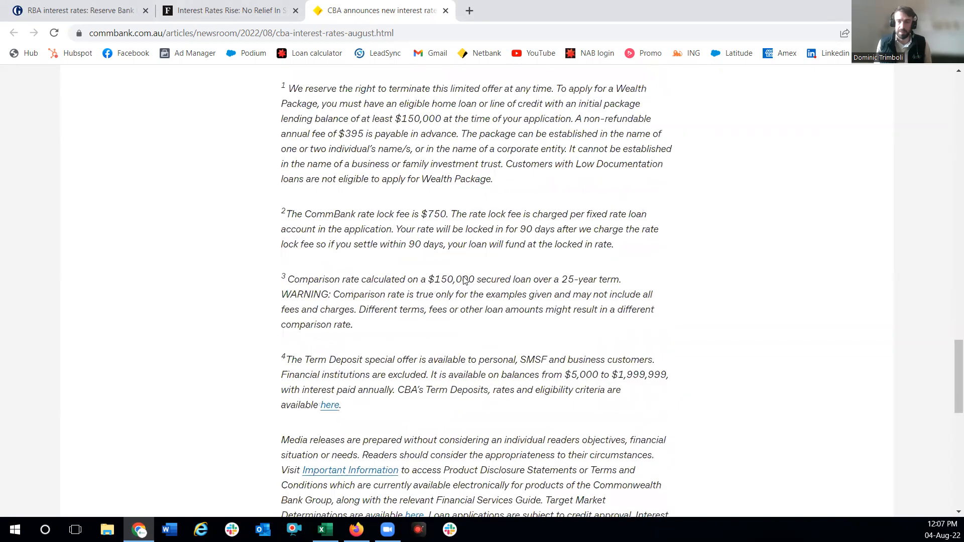
scroll(up, 3)
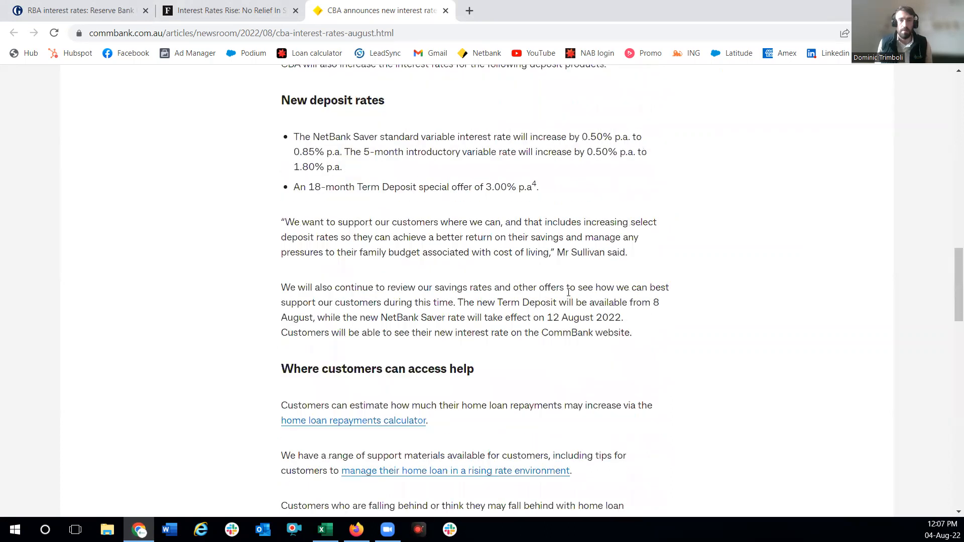
scroll(up, 3)
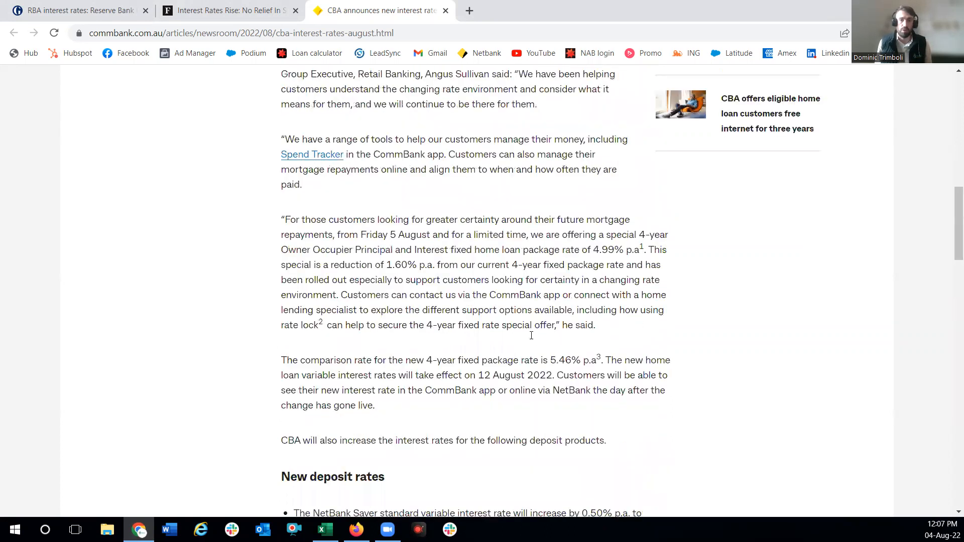
scroll(up, 3)
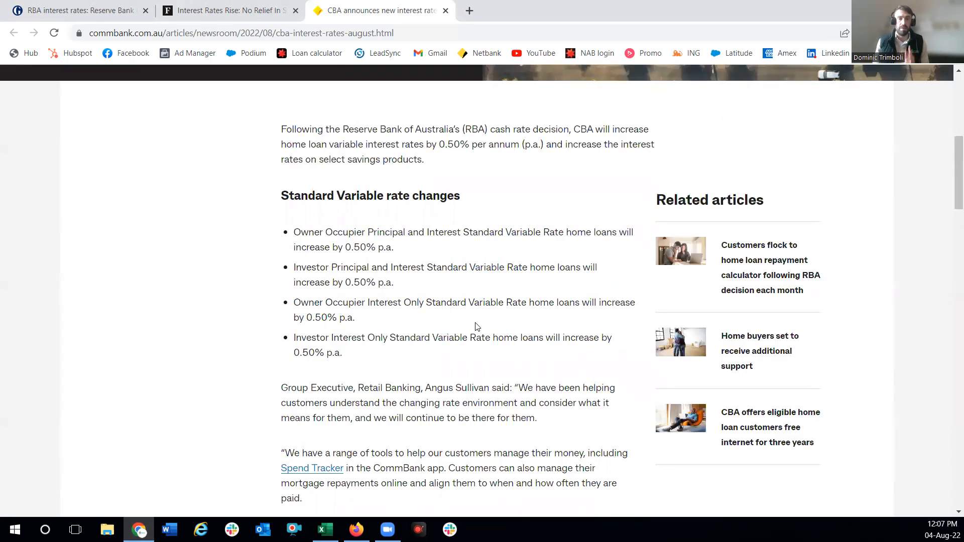
mouse_move(501, 334)
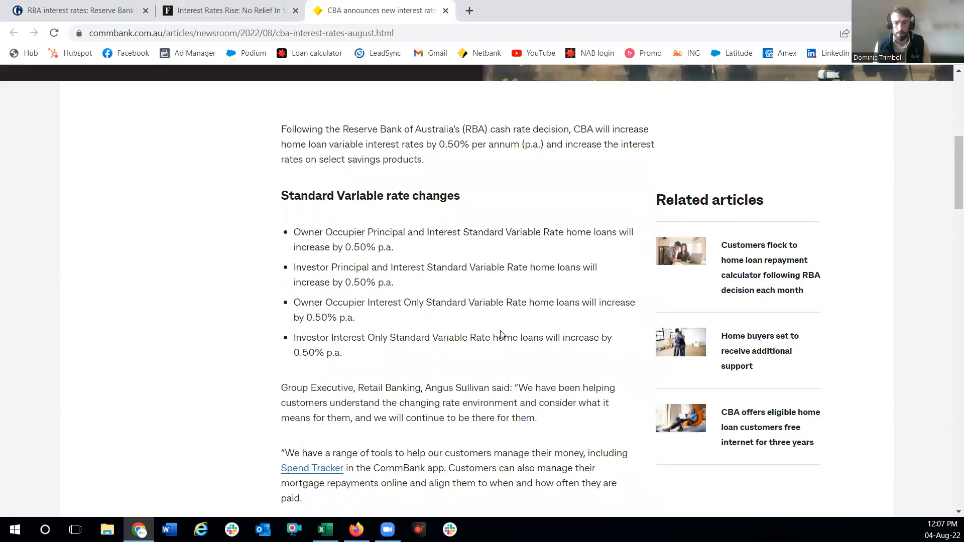
scroll(down, 3)
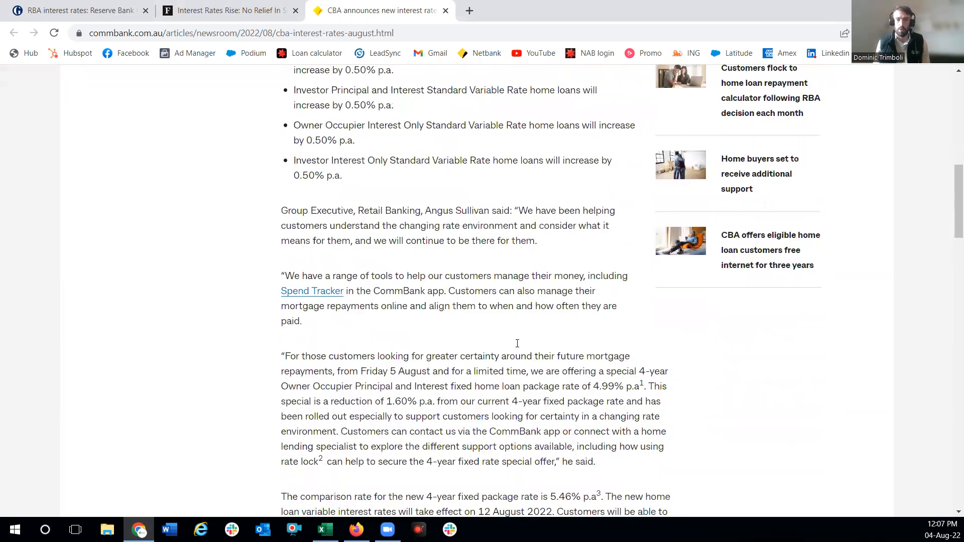
scroll(down, 3)
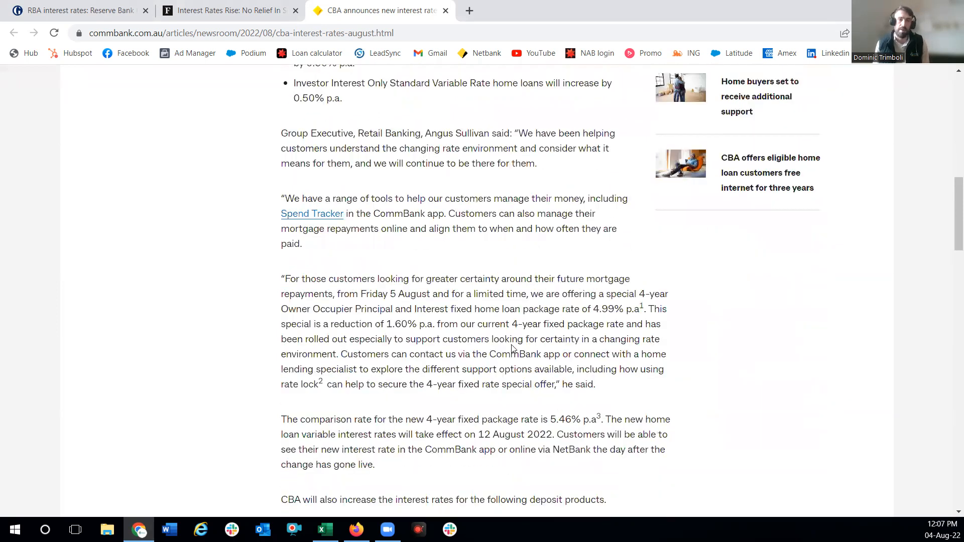
click(326, 529)
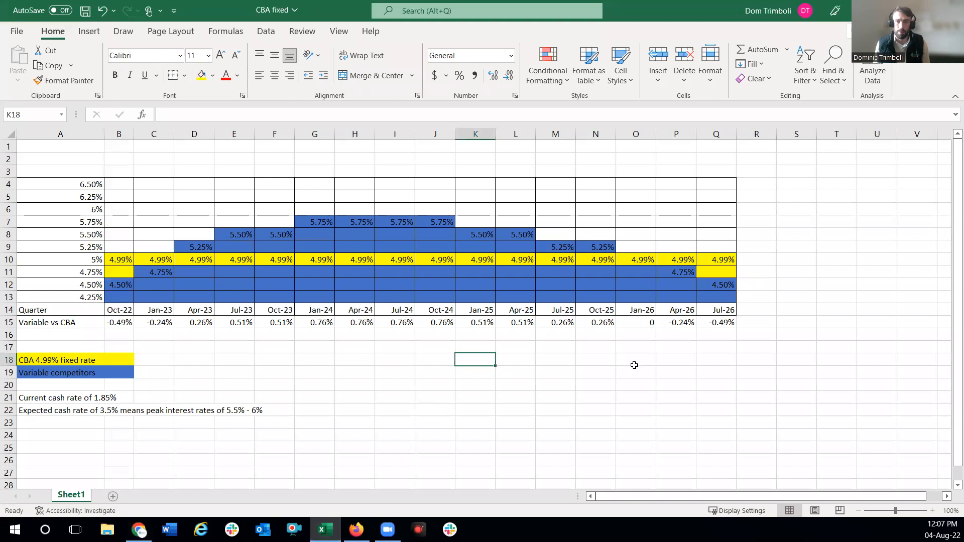
click(674, 359)
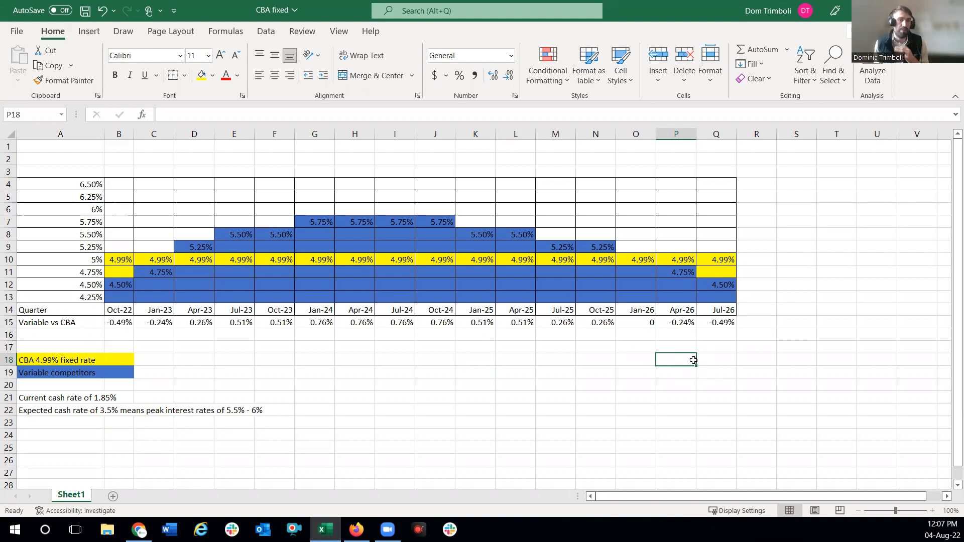
mouse_move(397, 375)
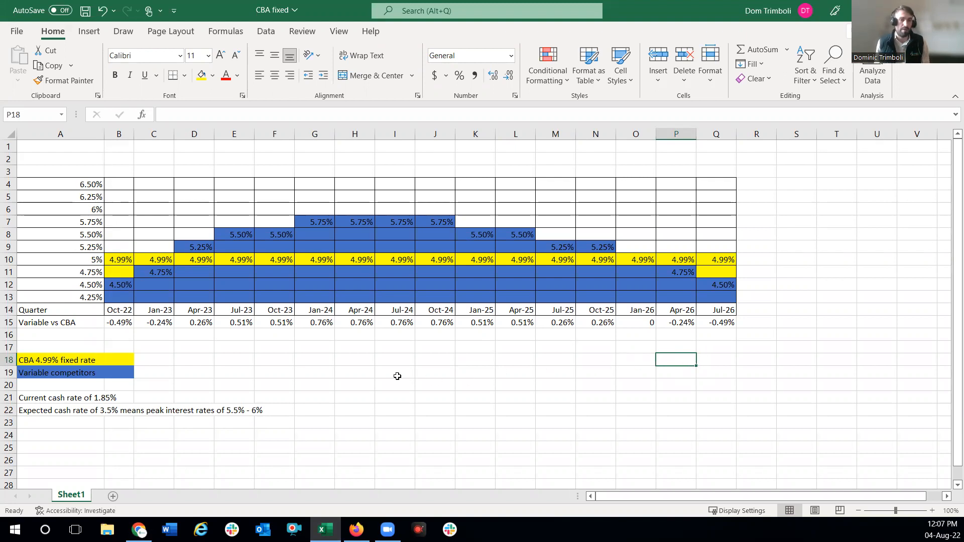
mouse_move(356, 375)
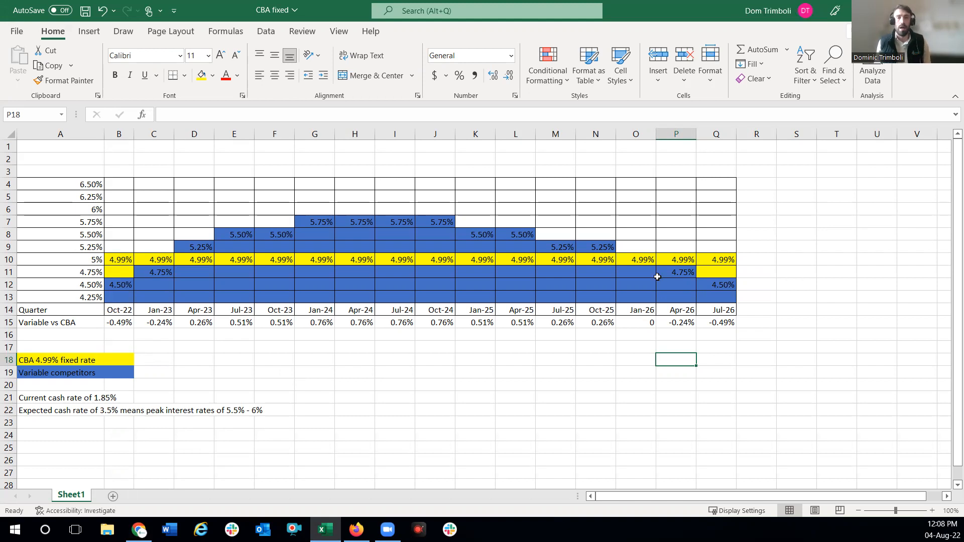
mouse_move(643, 300)
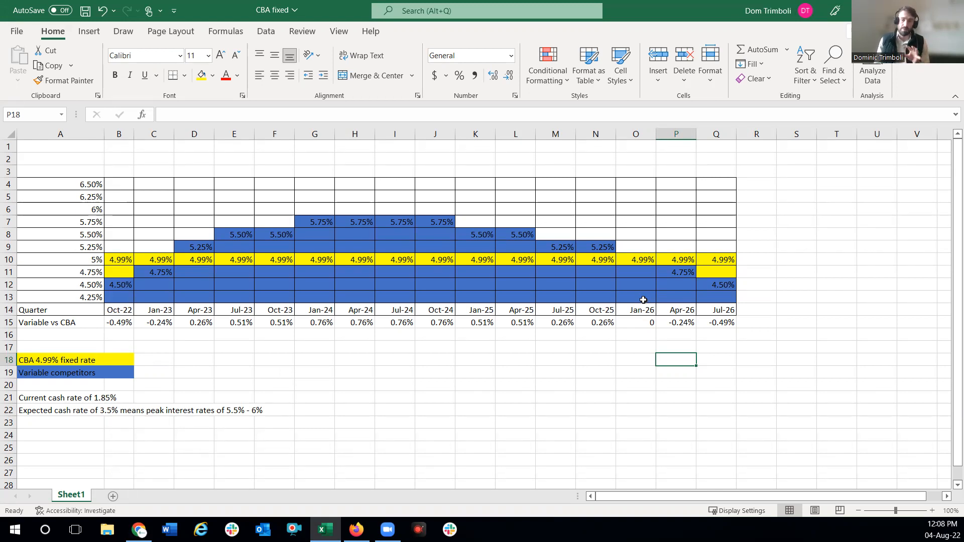
mouse_move(584, 323)
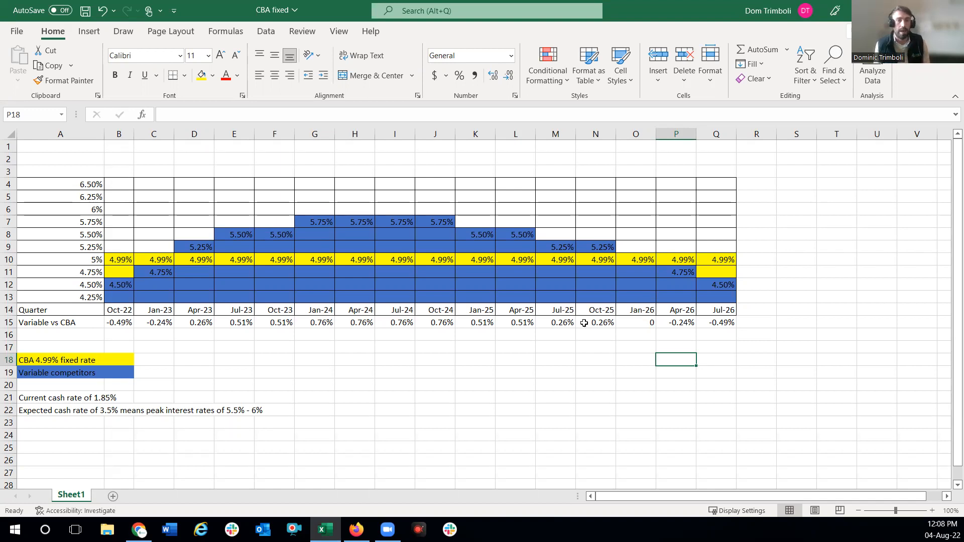
mouse_move(654, 466)
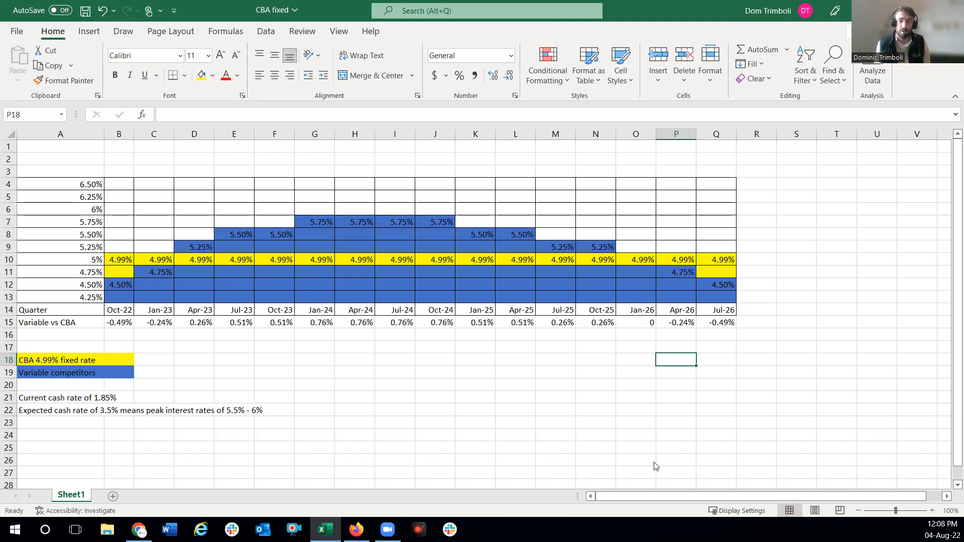
mouse_move(653, 473)
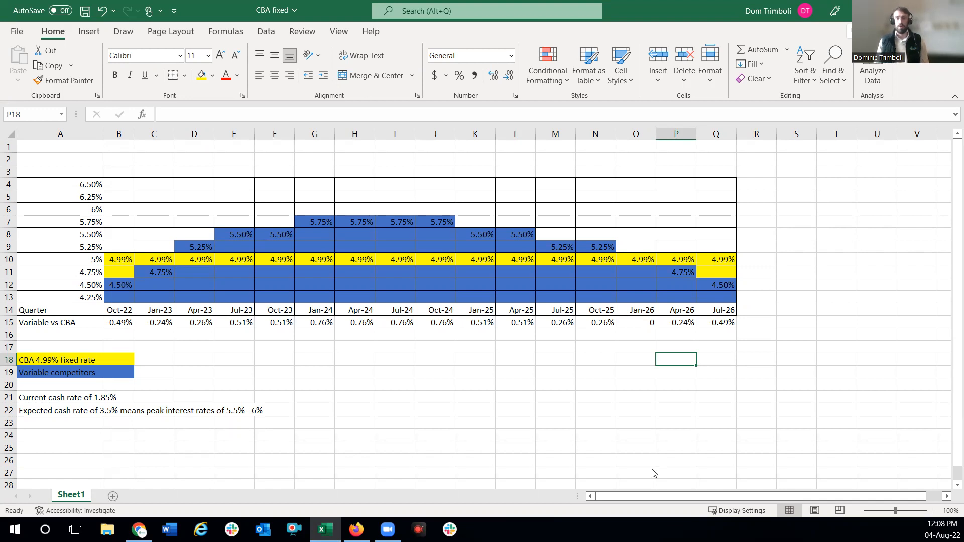